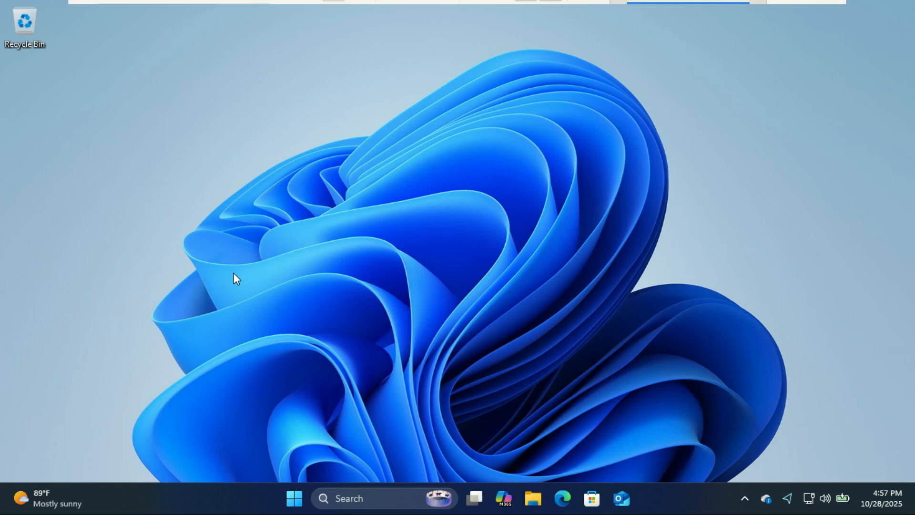
{"action": "mouse_move", "coordinate": [277, 305]}
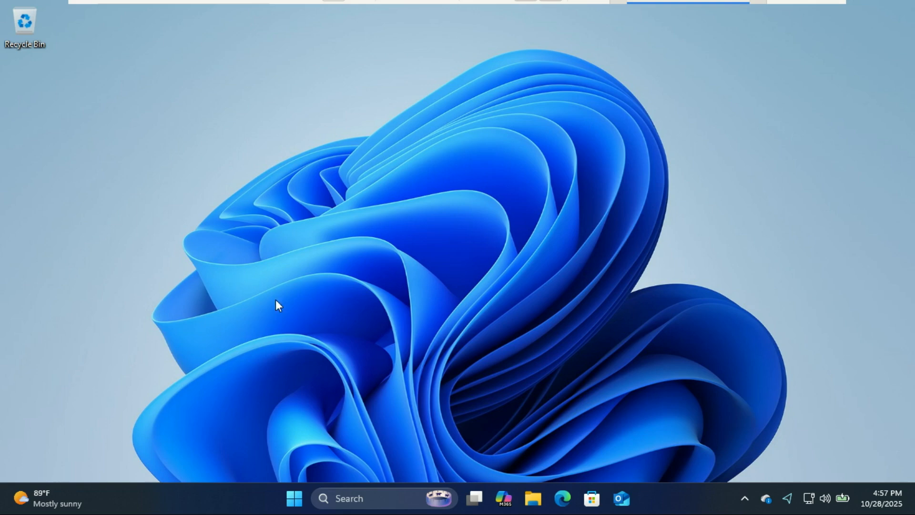
{"action": "mouse_move", "coordinate": [562, 498]}
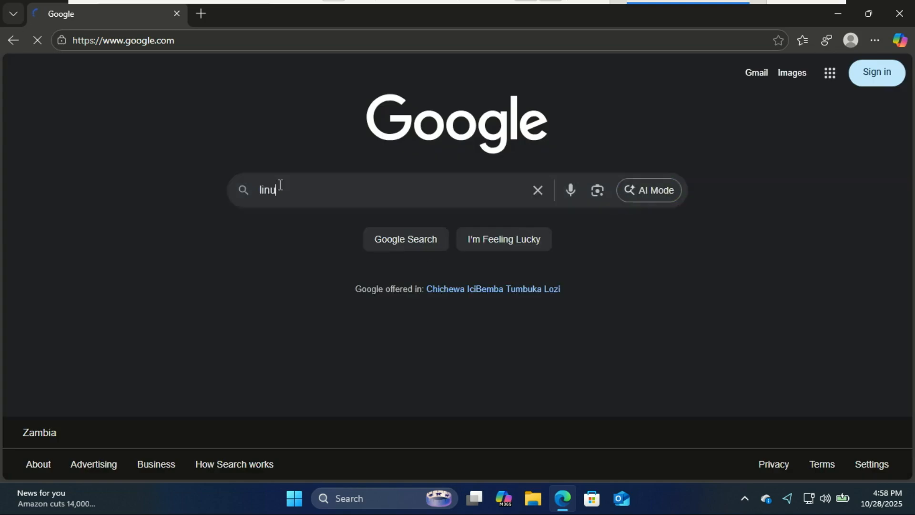
Search Google for 'linux mint' and land on the official linuxmint.com home page
{"action": "type", "text": "x mint"}
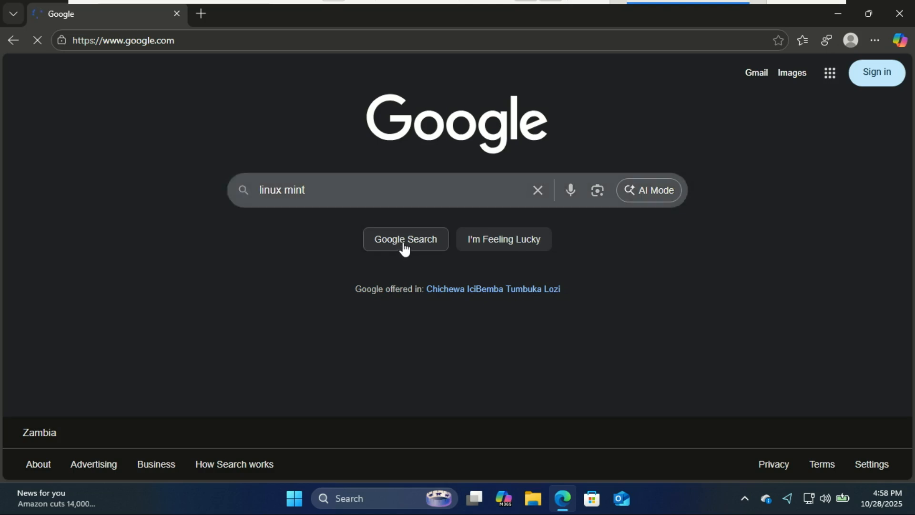
{"action": "left_click", "coordinate": [405, 238]}
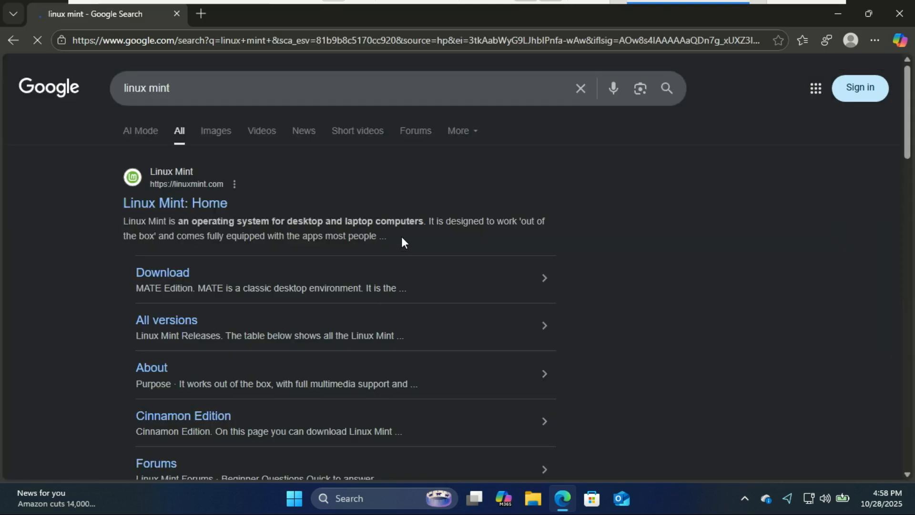
{"action": "left_click", "coordinate": [175, 202]}
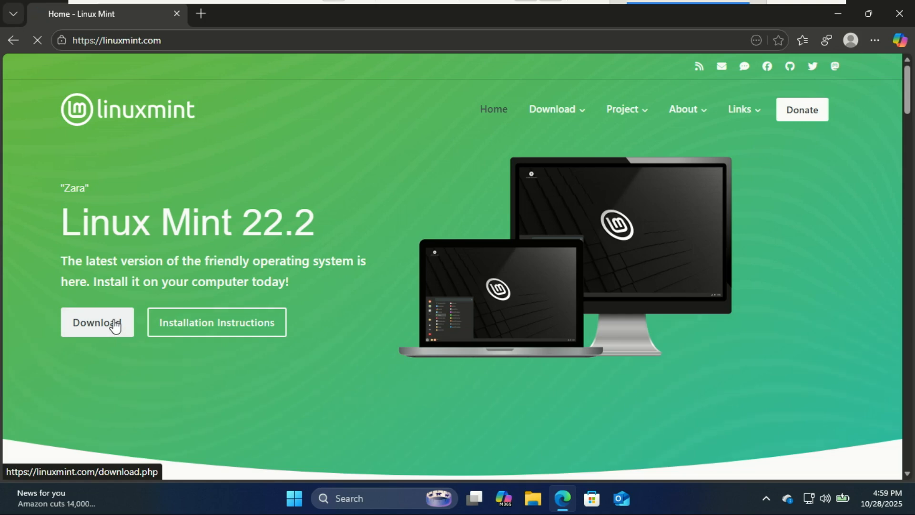
Go to the Linux Mint 22.2 download page, minimizing and restoring the browser once
{"action": "left_click", "coordinate": [97, 322]}
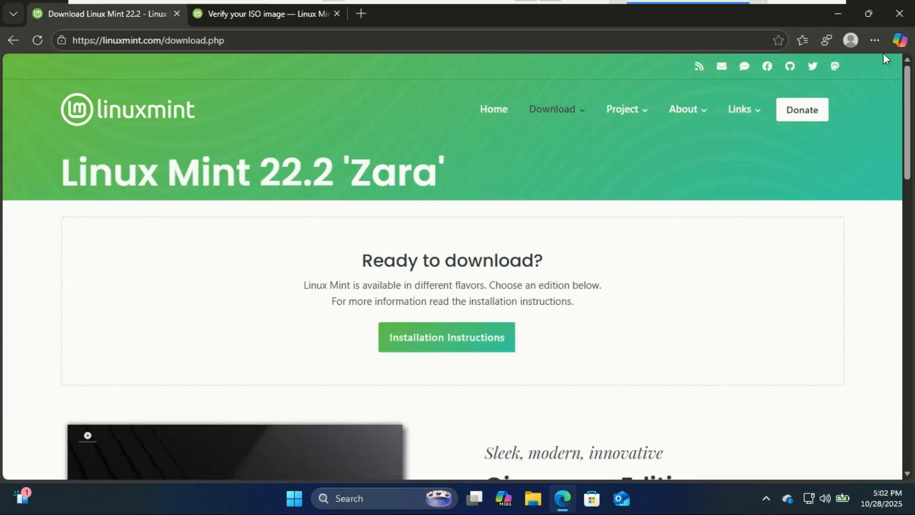
{"action": "mouse_move", "coordinate": [898, 13]}
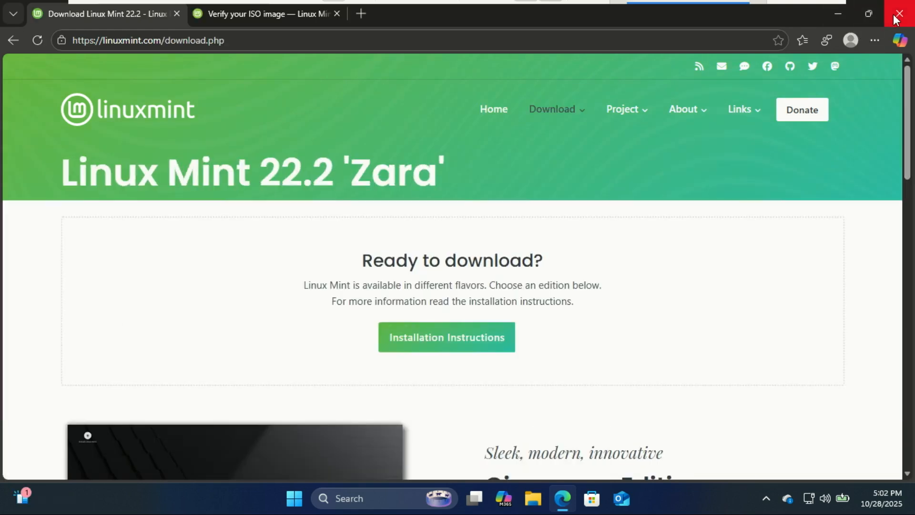
{"action": "mouse_move", "coordinate": [836, 14]}
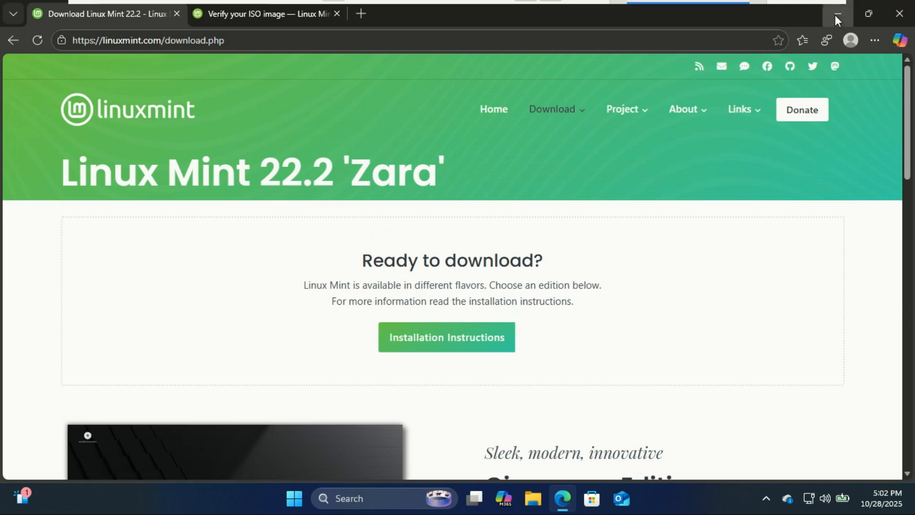
{"action": "left_click", "coordinate": [836, 14]}
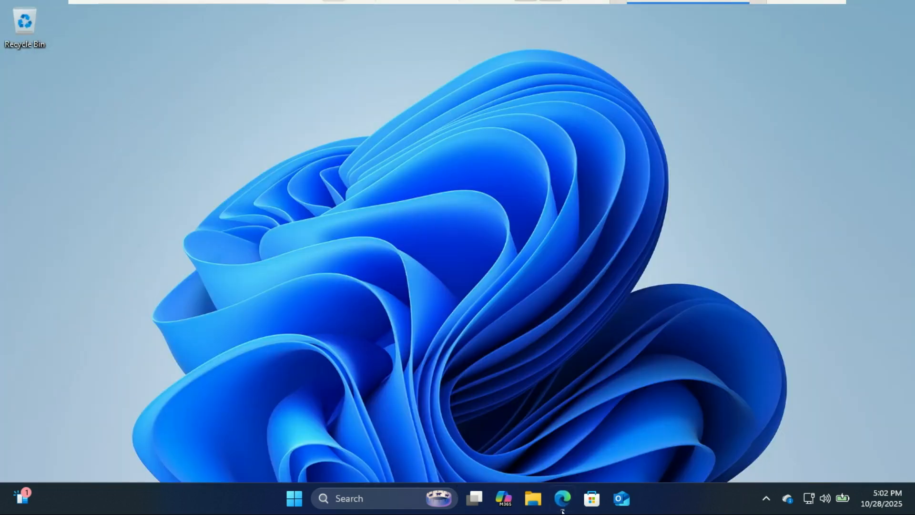
{"action": "left_click", "coordinate": [562, 497]}
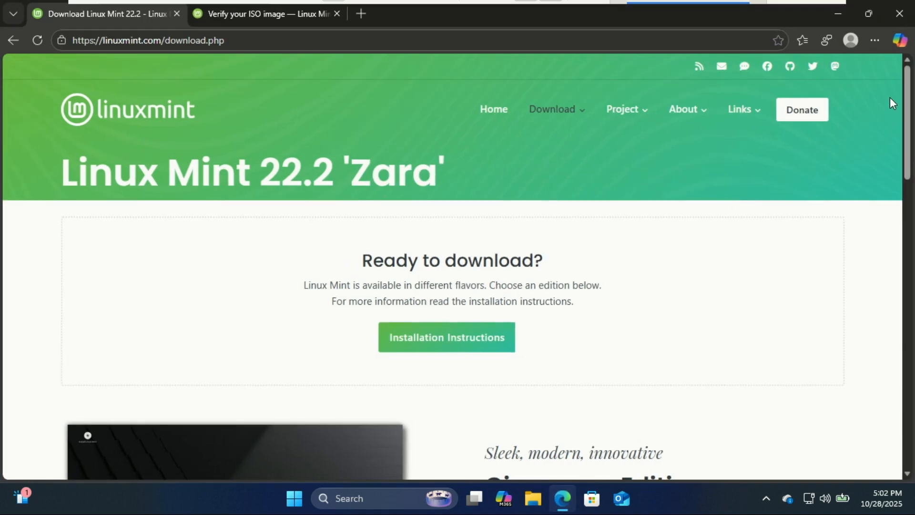
Scroll through the Cinnamon, Xfce and MATE editions and back to Cinnamon
{"action": "scroll", "scroll_direction": "down", "scroll_amount": 3}
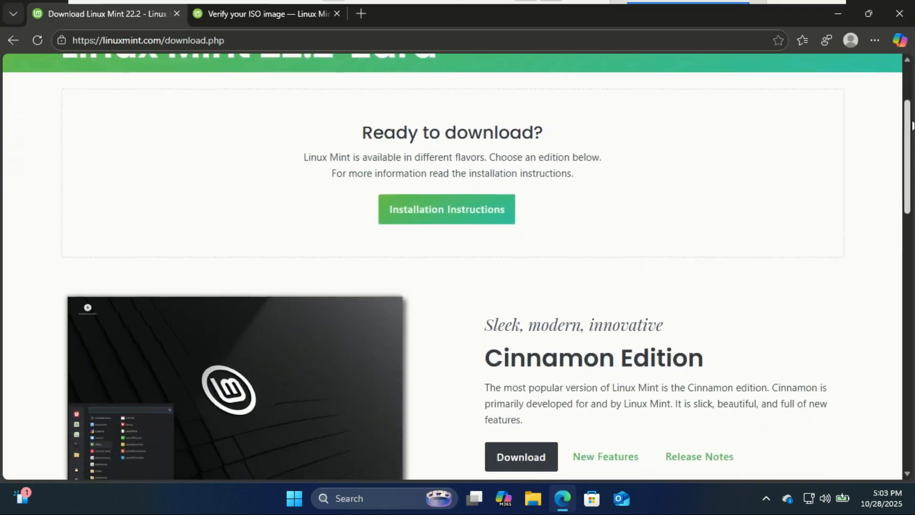
{"action": "scroll", "scroll_direction": "down", "scroll_amount": 3}
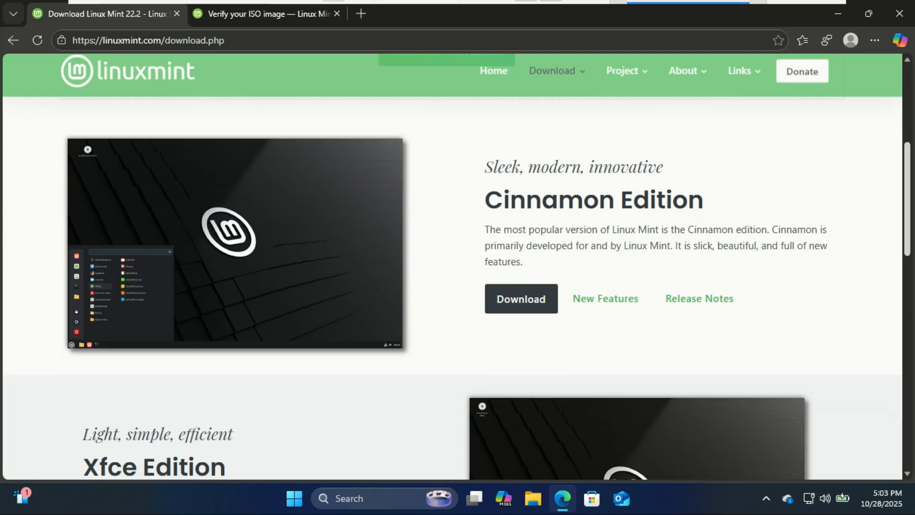
{"action": "scroll", "scroll_direction": "down", "scroll_amount": 3}
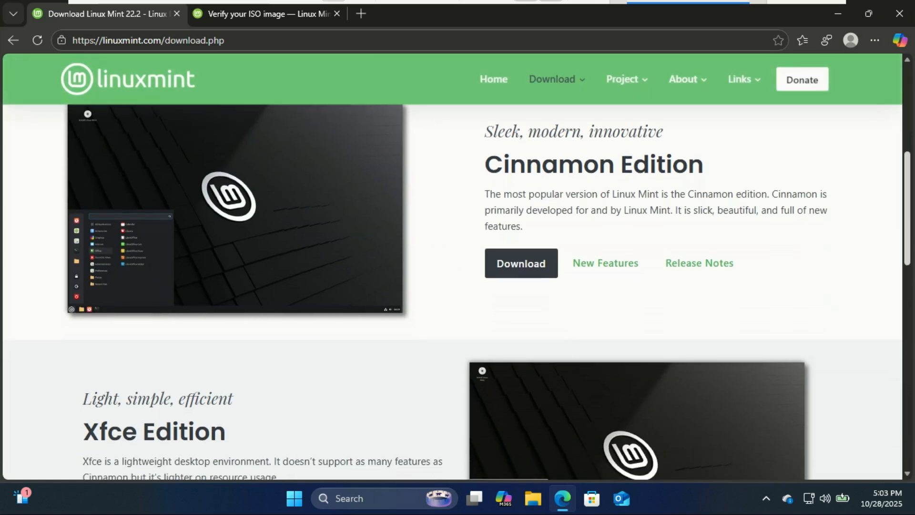
{"action": "scroll", "scroll_direction": "down", "scroll_amount": 3}
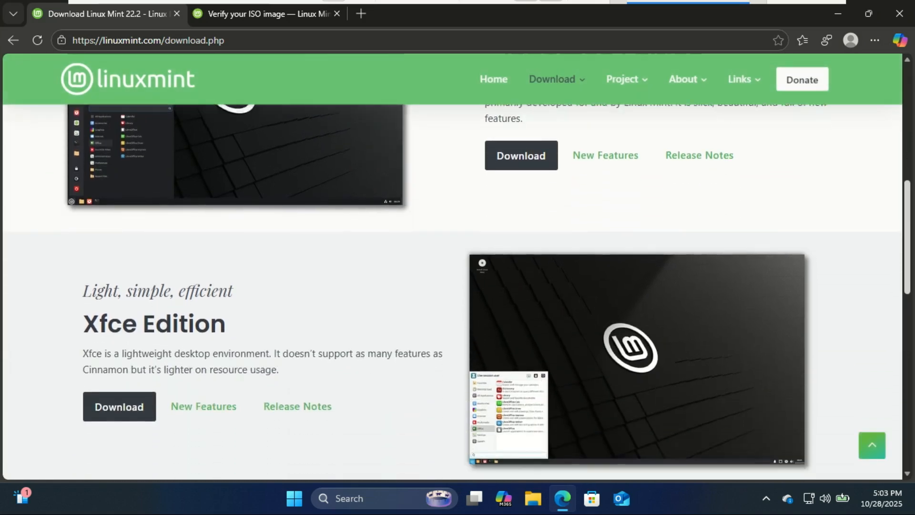
{"action": "scroll", "scroll_direction": "down", "scroll_amount": 3}
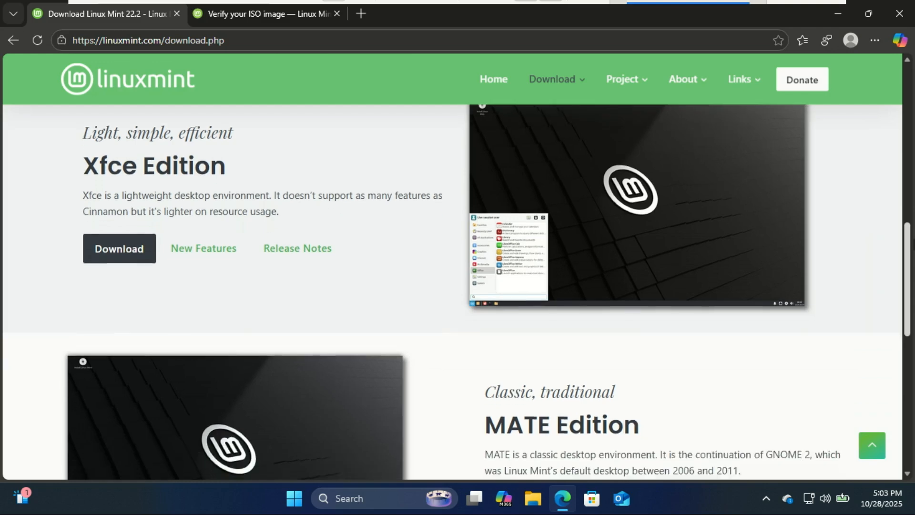
{"action": "scroll", "scroll_direction": "down", "scroll_amount": 3}
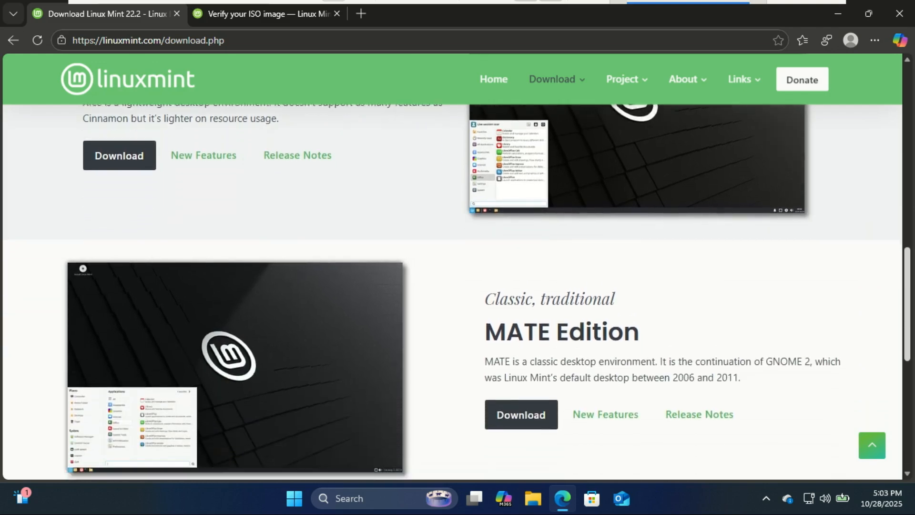
{"action": "scroll", "scroll_direction": "down", "scroll_amount": 3}
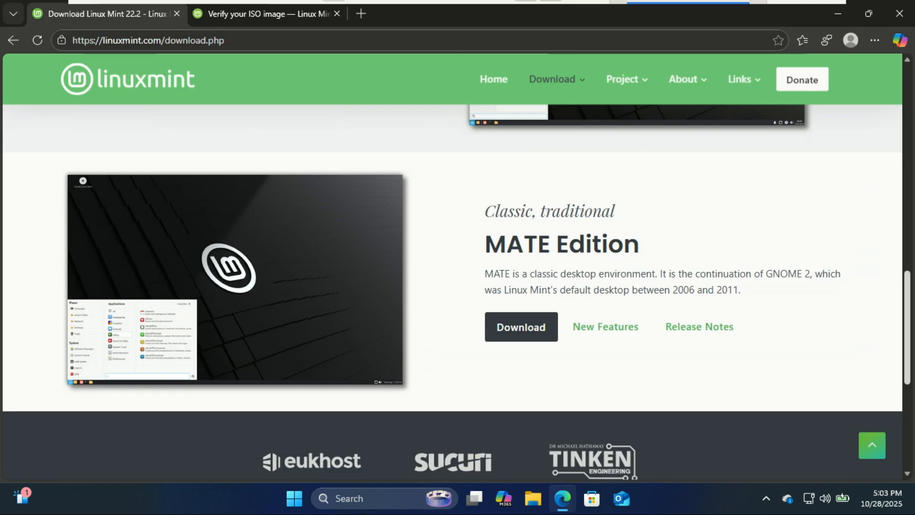
{"action": "scroll", "scroll_direction": "up", "scroll_amount": 3}
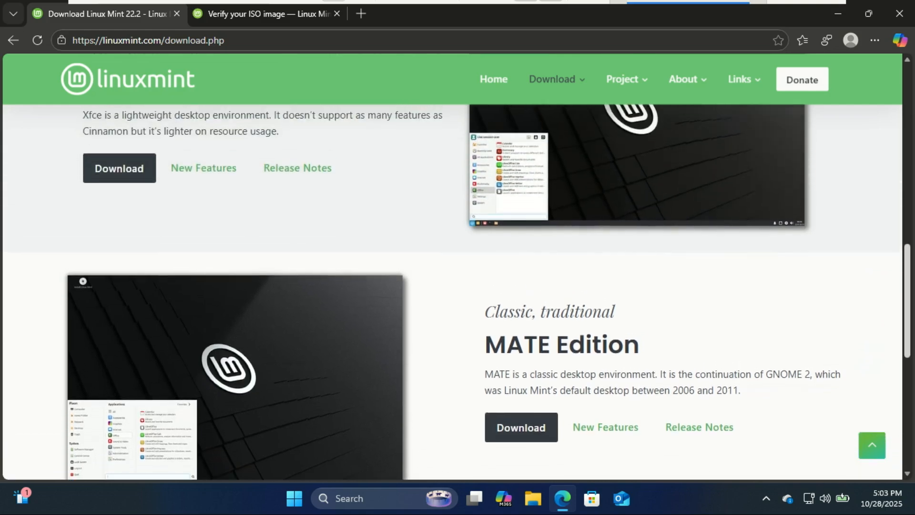
{"action": "scroll", "scroll_direction": "up", "scroll_amount": 3}
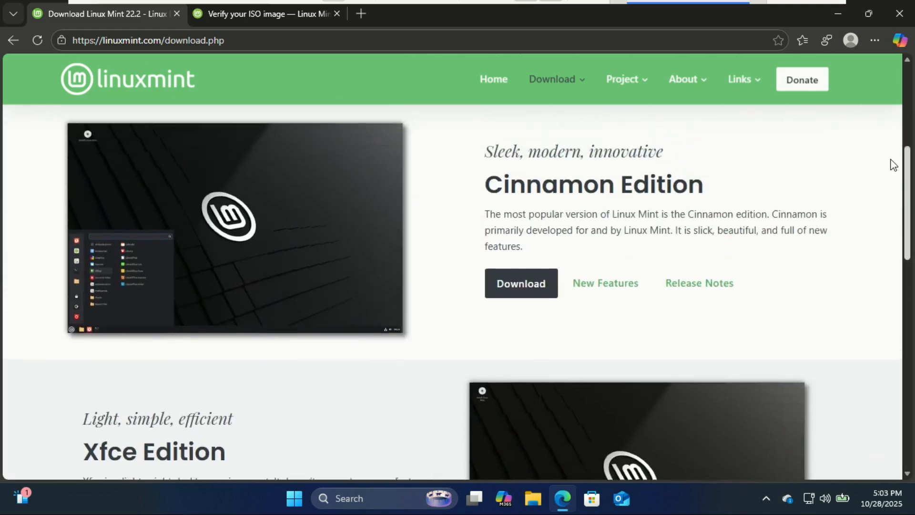
{"action": "scroll", "scroll_direction": "up", "scroll_amount": 3}
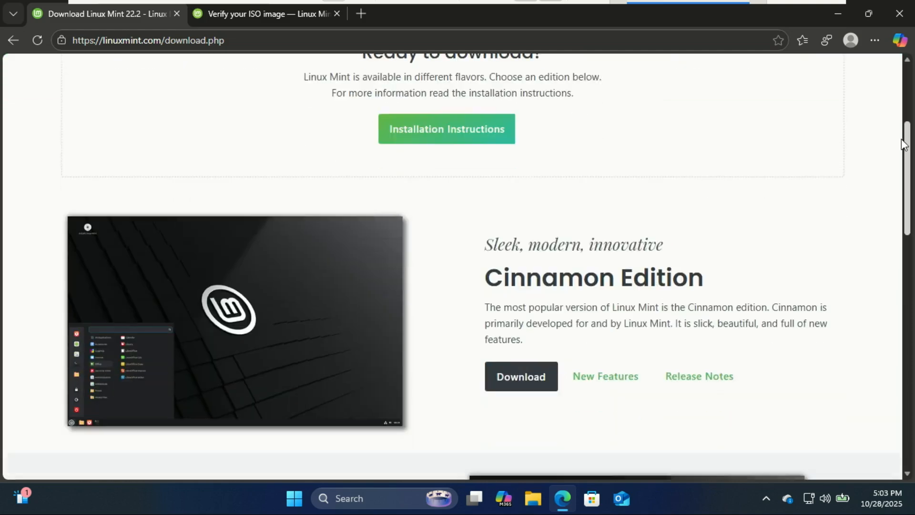
{"action": "scroll", "scroll_direction": "down", "scroll_amount": 3}
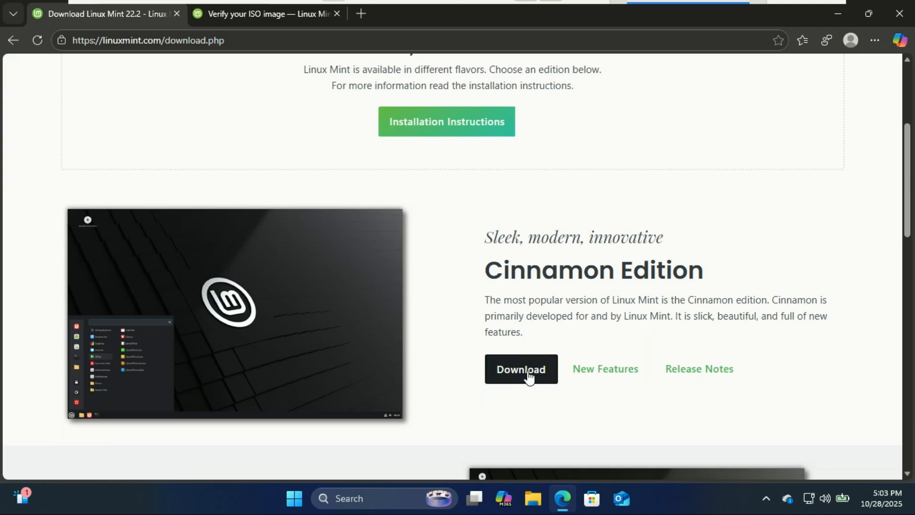
From the Cinnamon Edition page, download linuxmint-22.2-cinnamon-64bit.iso.torrent
{"action": "left_click", "coordinate": [520, 368]}
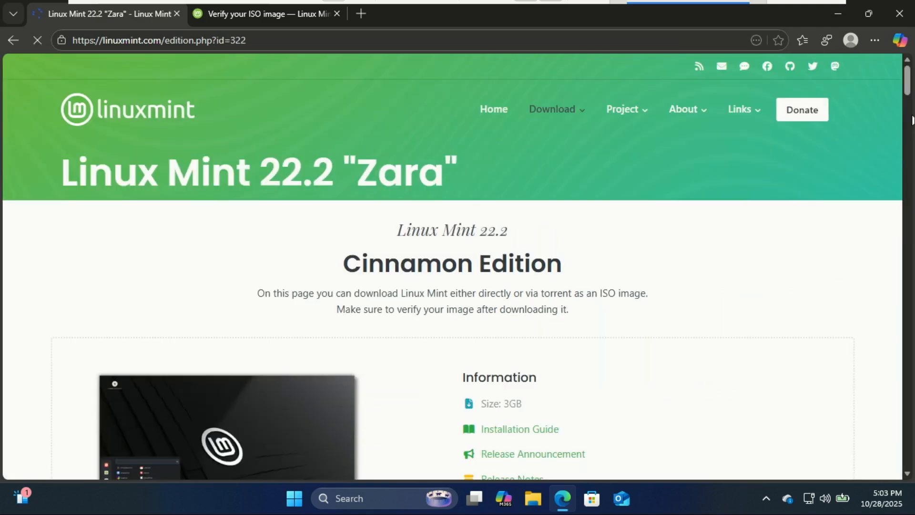
{"action": "scroll", "scroll_direction": "down", "scroll_amount": 3}
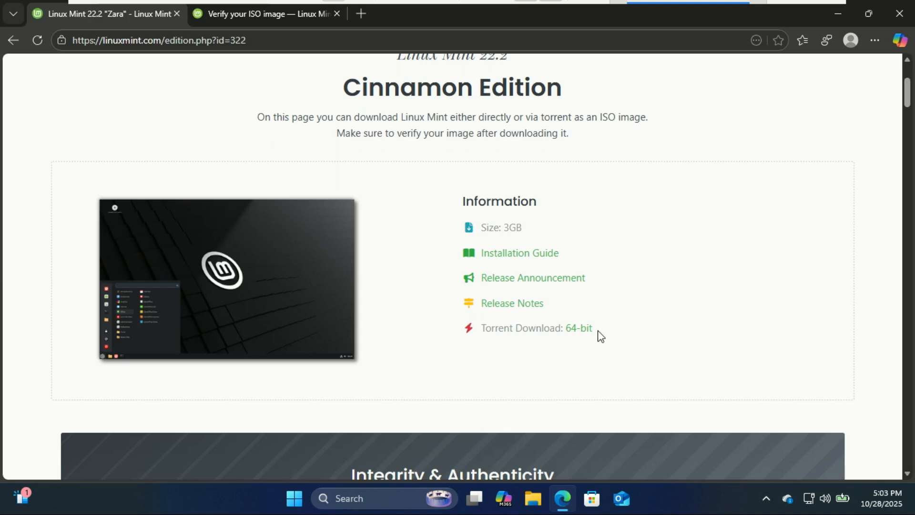
{"action": "mouse_move", "coordinate": [577, 327]}
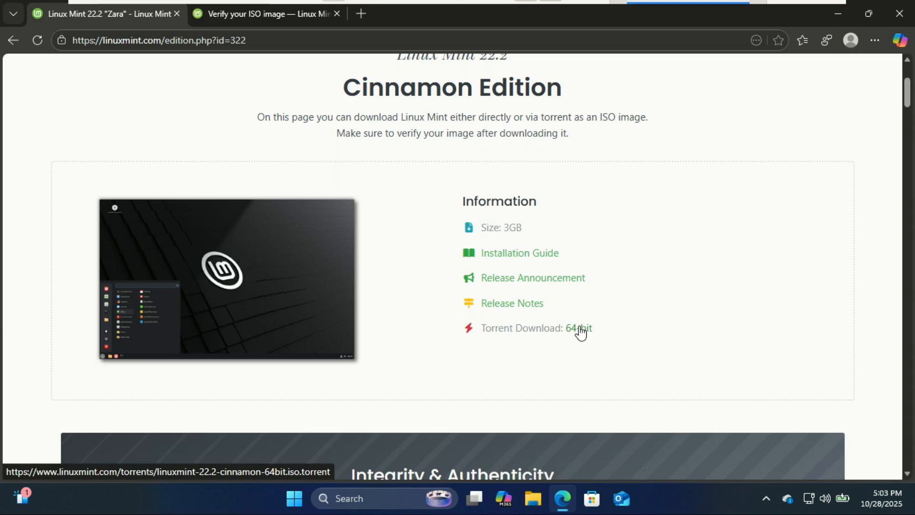
{"action": "mouse_move", "coordinate": [604, 314]}
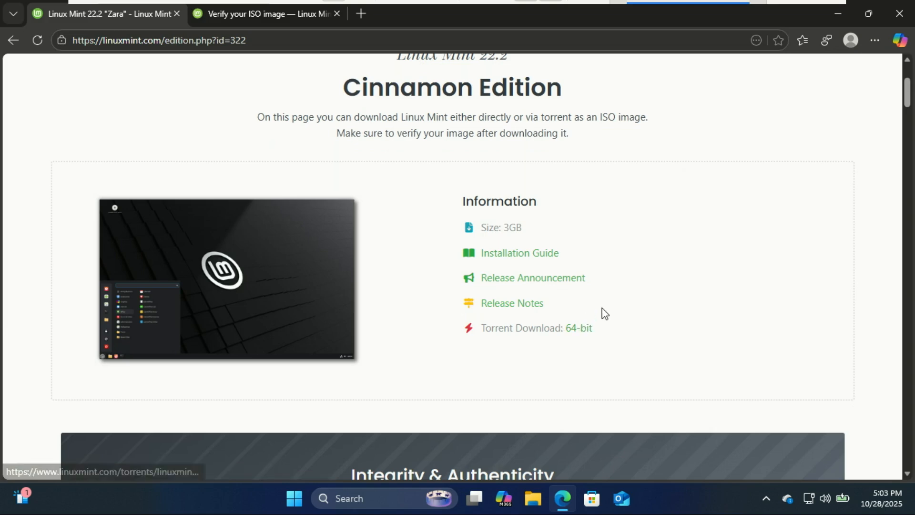
{"action": "mouse_move", "coordinate": [541, 342]}
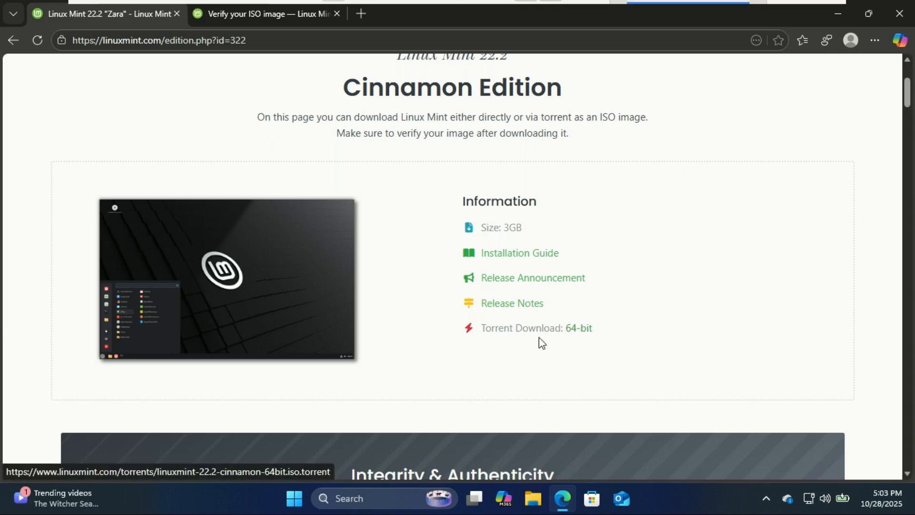
{"action": "mouse_move", "coordinate": [600, 327]}
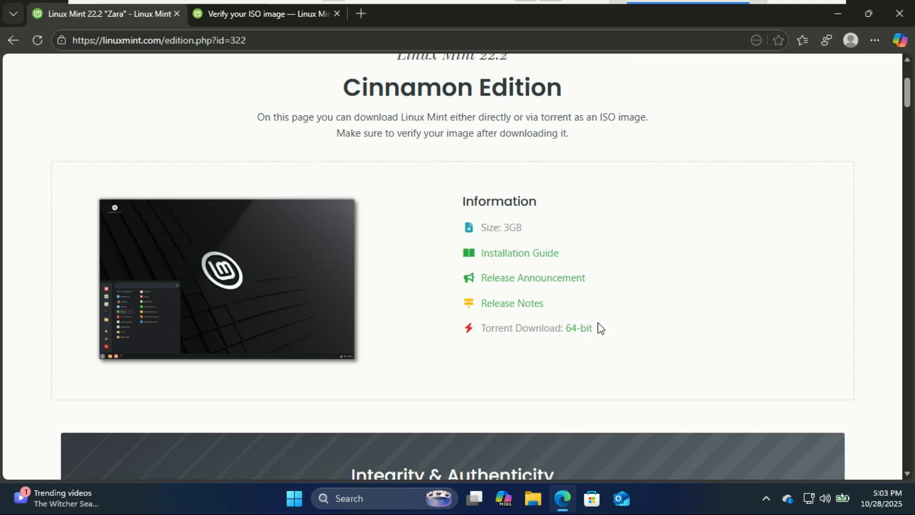
{"action": "mouse_move", "coordinate": [597, 321]}
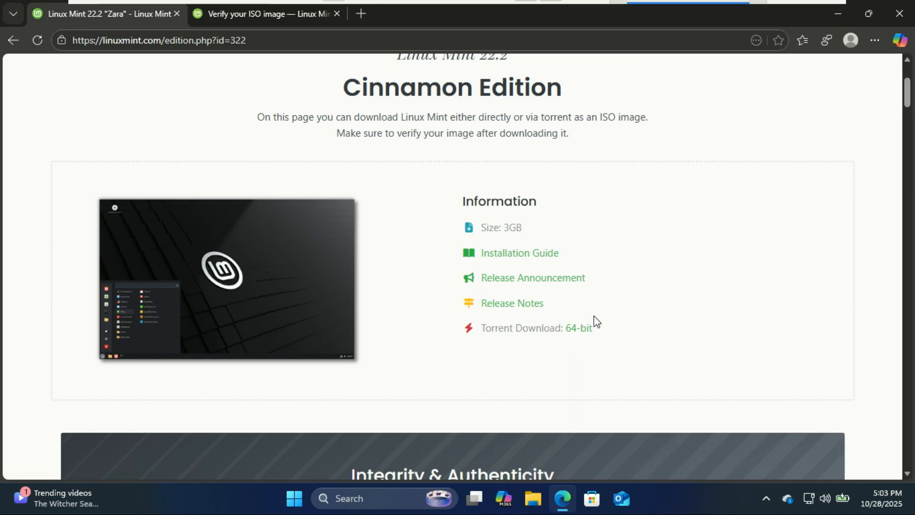
{"action": "mouse_move", "coordinate": [593, 333]}
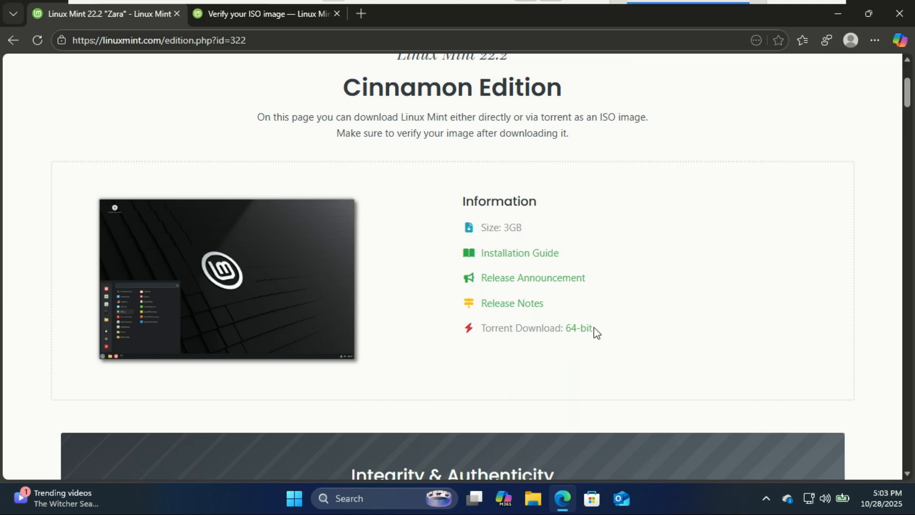
{"action": "mouse_move", "coordinate": [588, 331]}
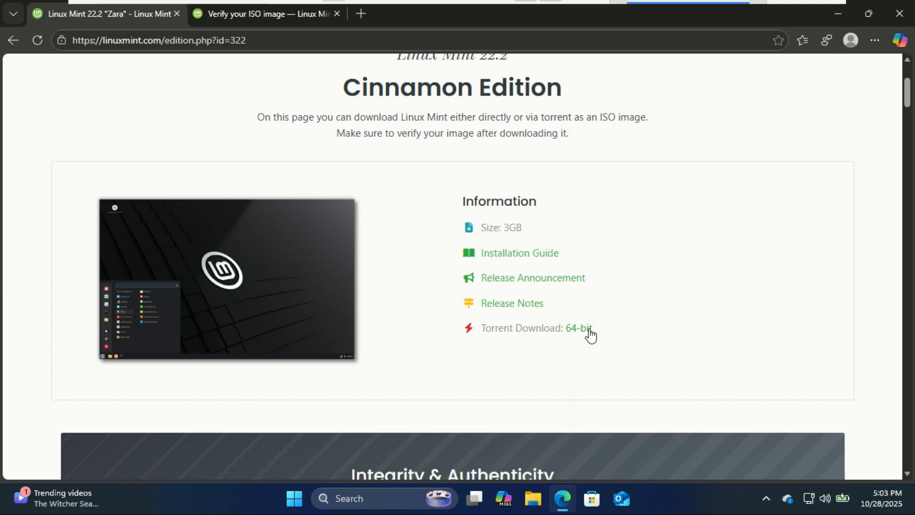
{"action": "mouse_move", "coordinate": [578, 328]}
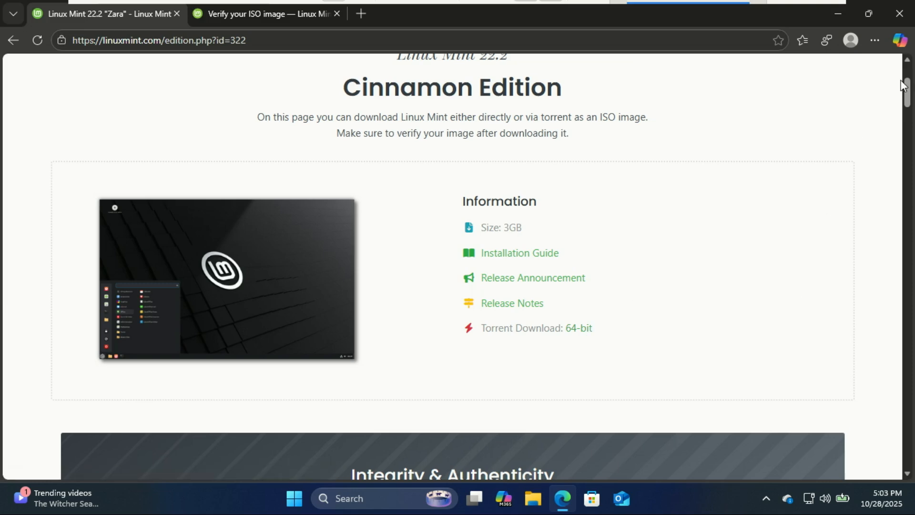
{"action": "scroll", "scroll_direction": "up", "scroll_amount": 3}
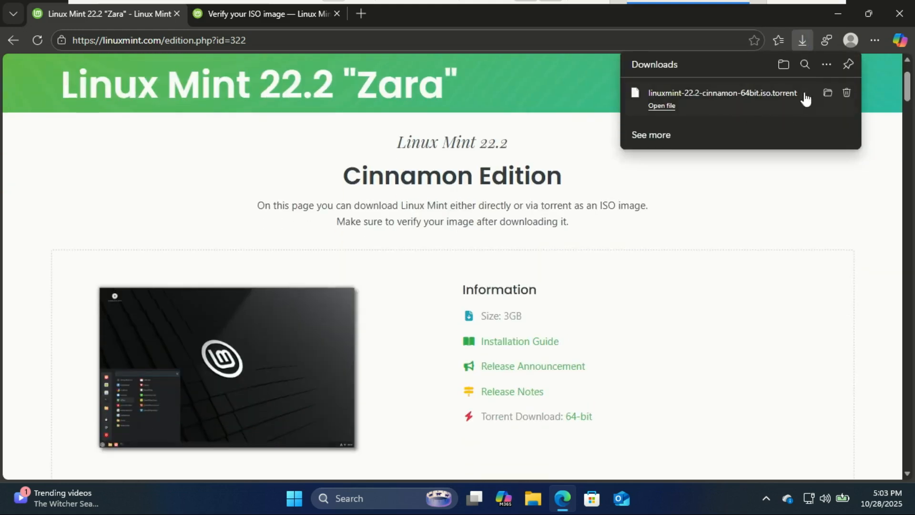
{"action": "mouse_move", "coordinate": [846, 96]}
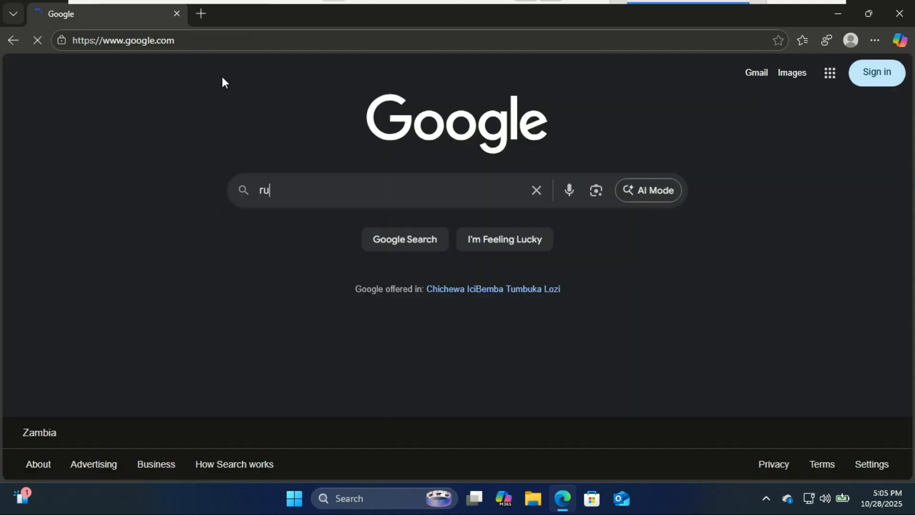
Search Google for 'rufus download' and land on the official rufus.ie site
{"action": "type", "text": "fus"}
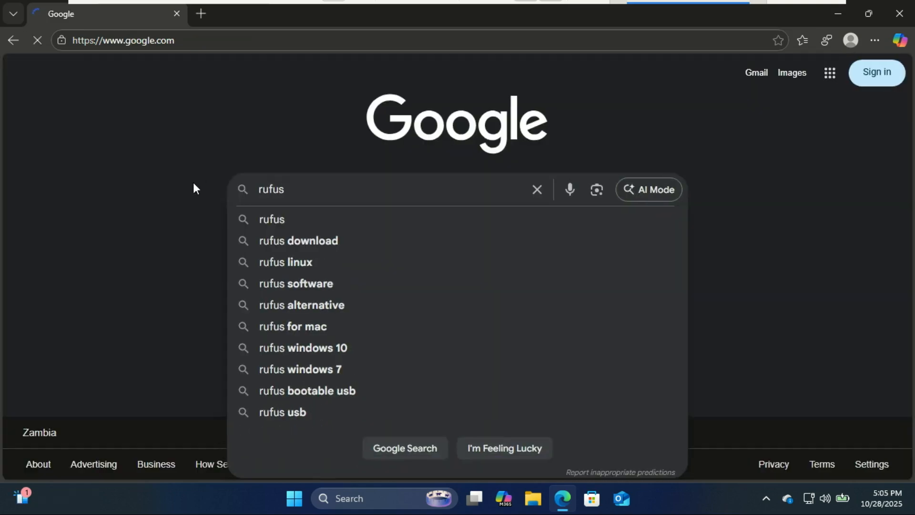
{"action": "left_click", "coordinate": [298, 241]}
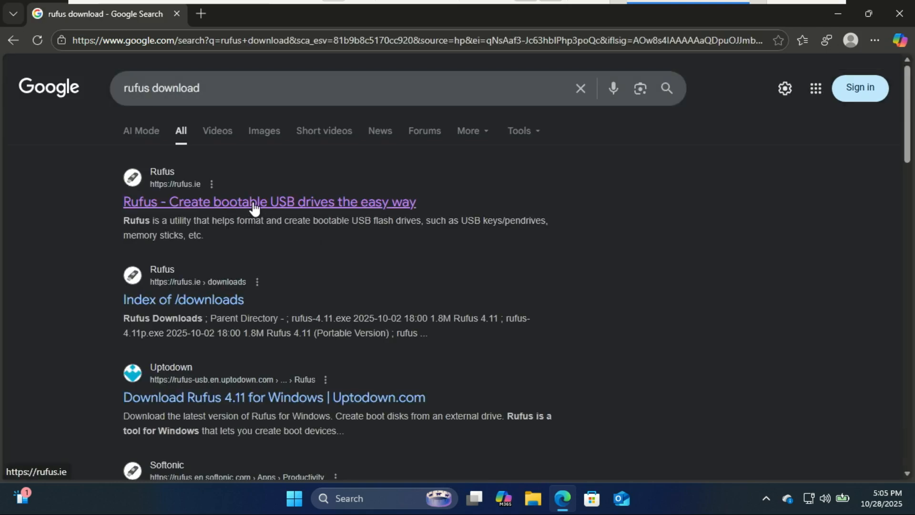
{"action": "left_click", "coordinate": [269, 201]}
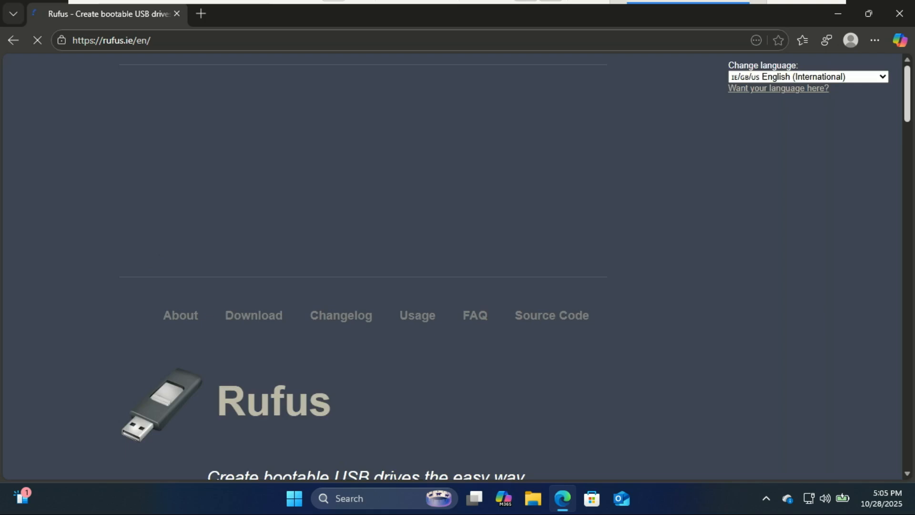
Download rufus-4.11.exe, the standard Windows x64 release, from the Download section
{"action": "scroll", "scroll_direction": "down", "scroll_amount": 3}
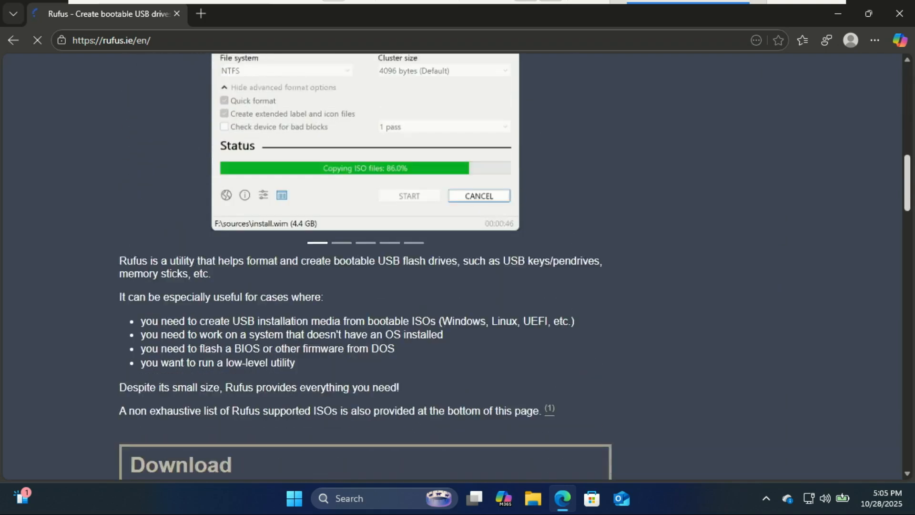
{"action": "scroll", "scroll_direction": "down", "scroll_amount": 3}
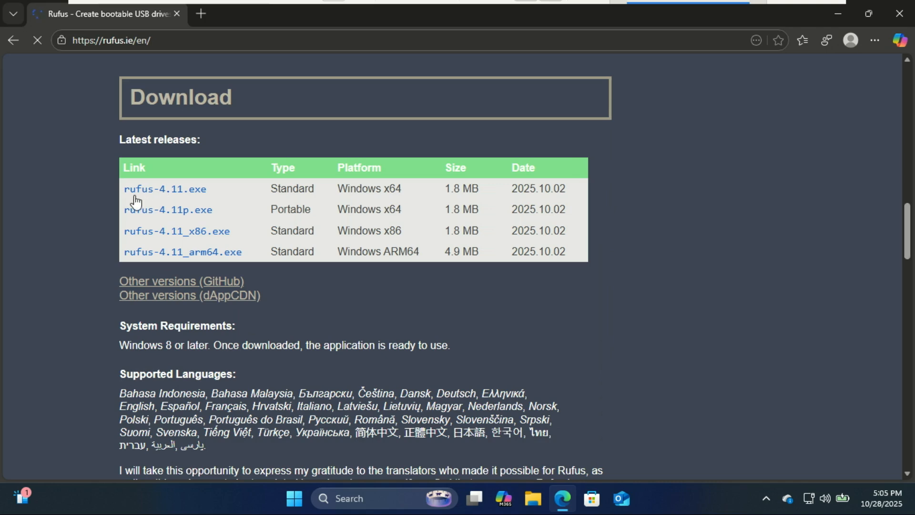
{"action": "left_click", "coordinate": [165, 189]}
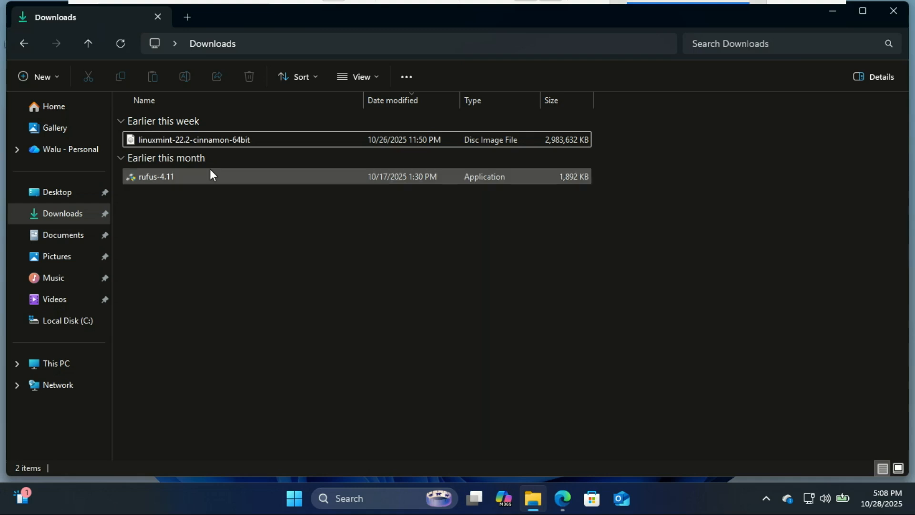
Launch rufus-4.11 from Downloads and allow it to make changes to the device
{"action": "left_click", "coordinate": [154, 199]}
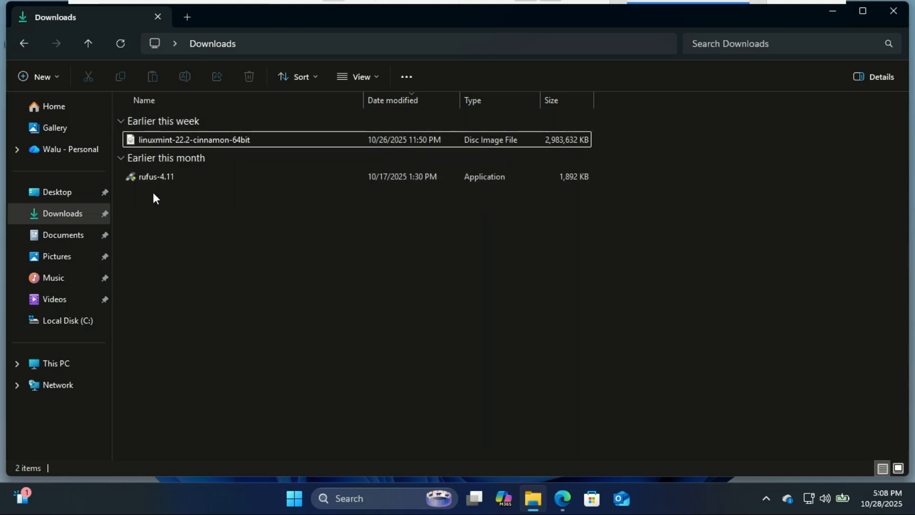
{"action": "double_click", "coordinate": [156, 176]}
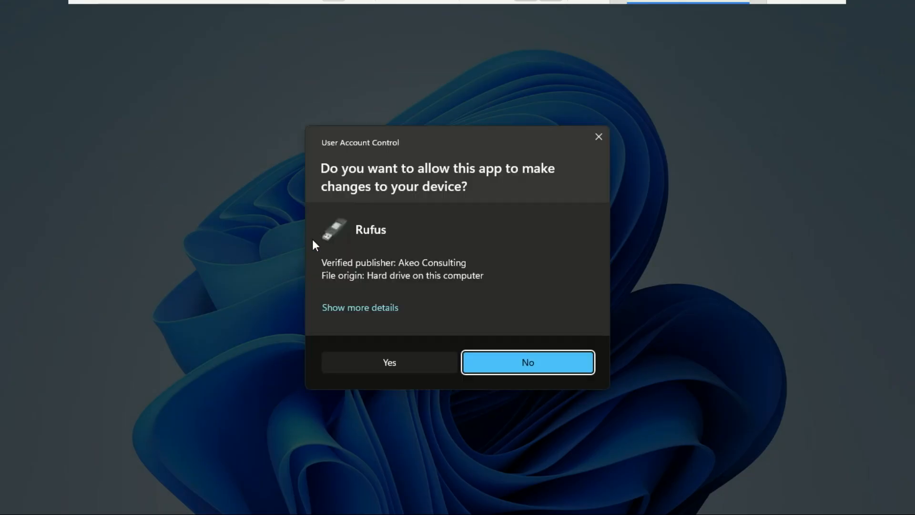
{"action": "left_click", "coordinate": [526, 362]}
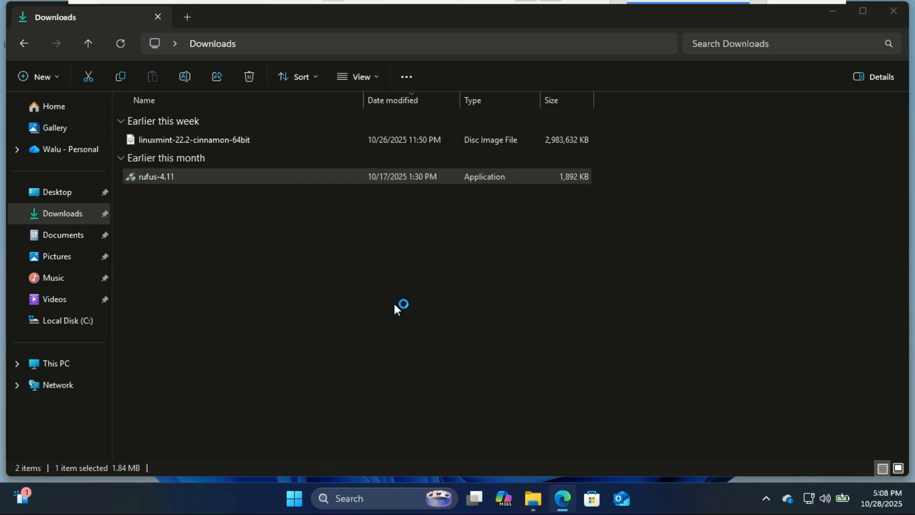
{"action": "double_click", "coordinate": [155, 176]}
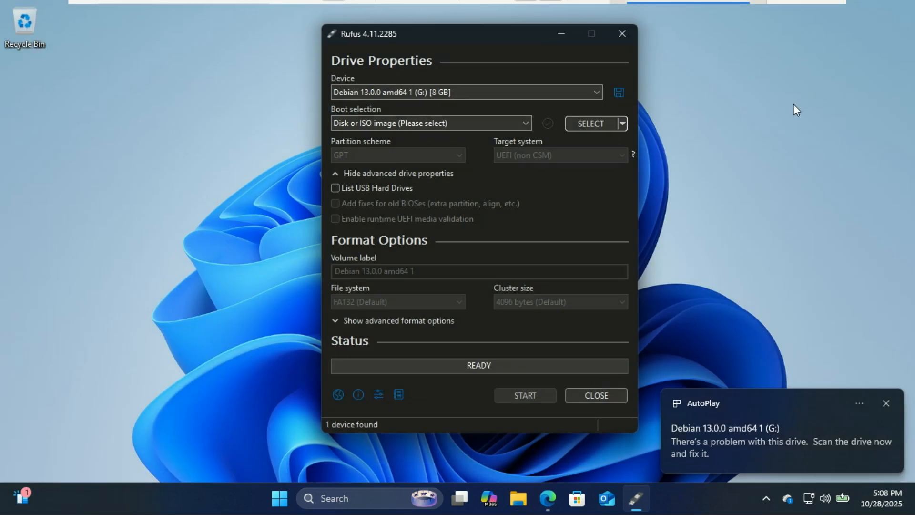
{"action": "mouse_move", "coordinate": [887, 412]}
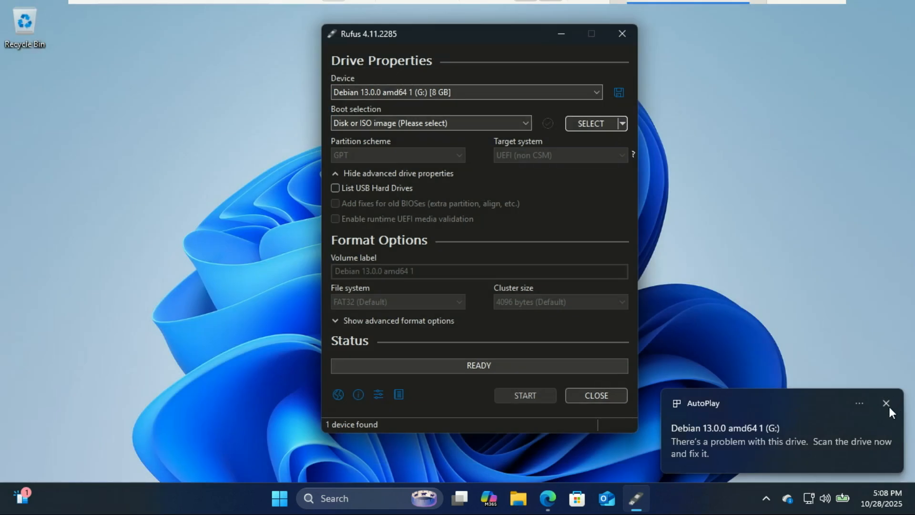
Dismiss the drive-problem notification and bring up Rufus's boot image selection
{"action": "left_click", "coordinate": [885, 403]}
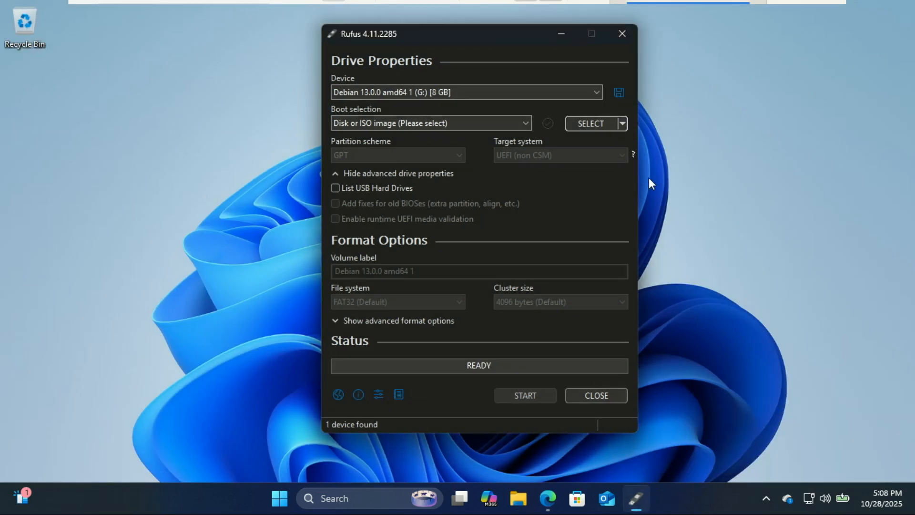
{"action": "mouse_move", "coordinate": [590, 126]}
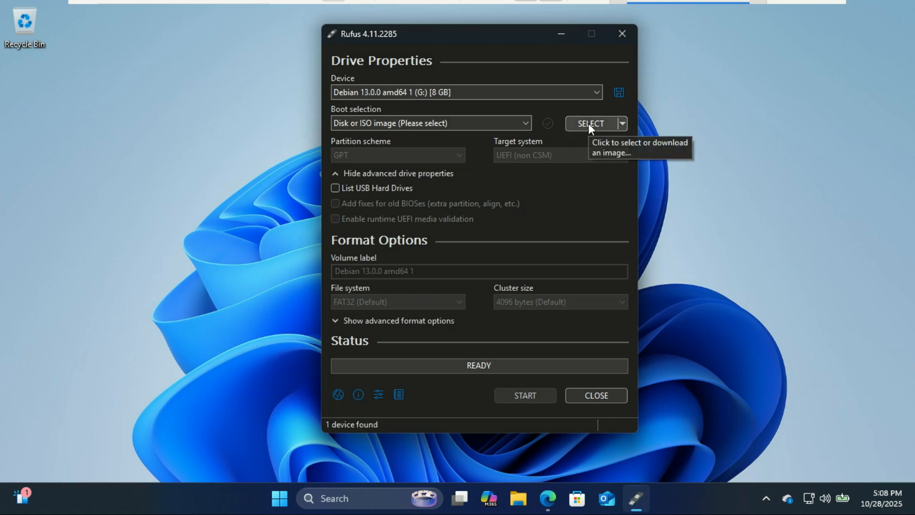
{"action": "mouse_move", "coordinate": [594, 134]}
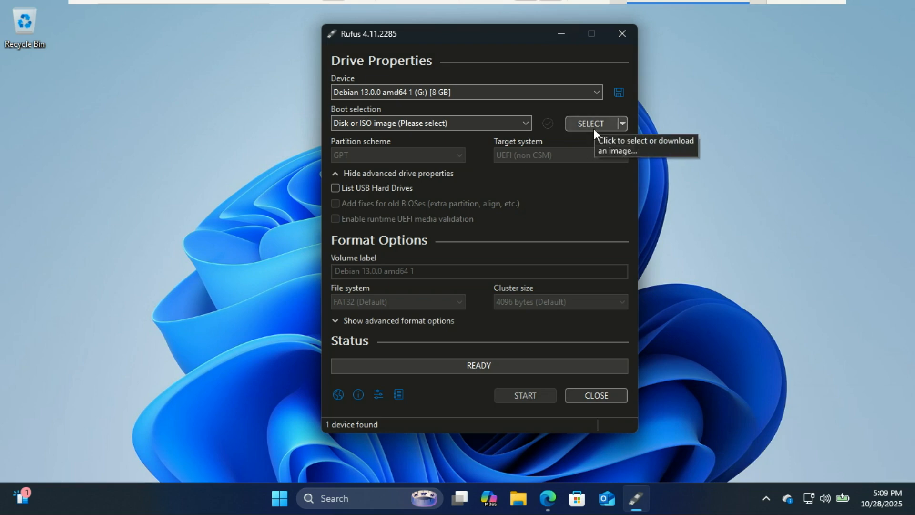
{"action": "left_click", "coordinate": [590, 123]}
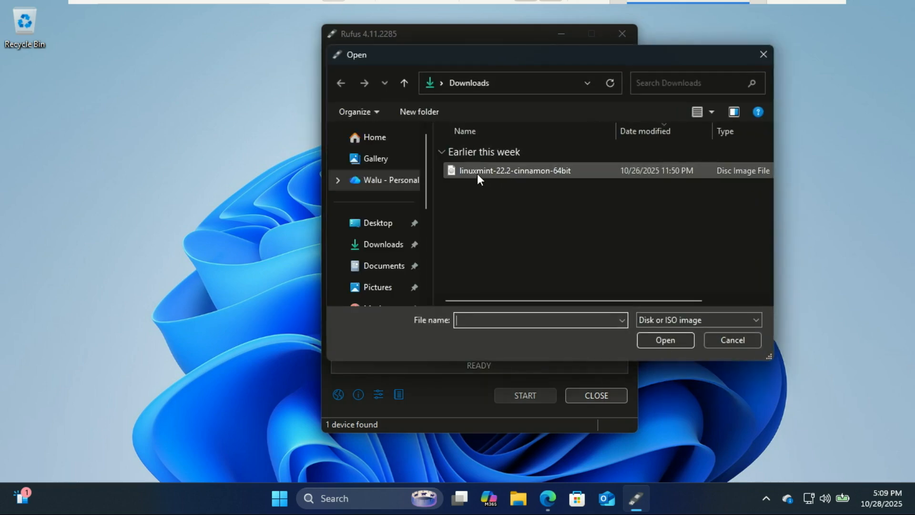
Choose linuxmint-22.2-cinnamon-64bit.iso as the Rufus boot image
{"action": "left_click", "coordinate": [514, 170]}
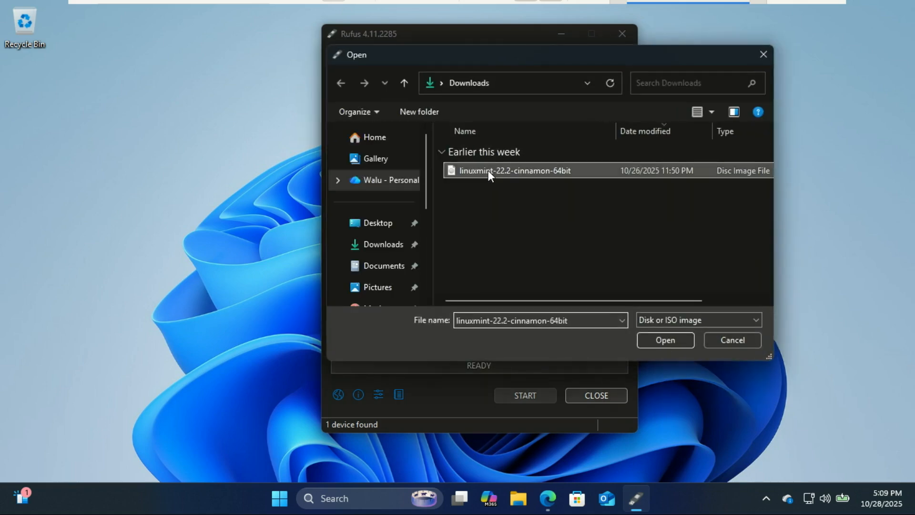
{"action": "left_click", "coordinate": [664, 339]}
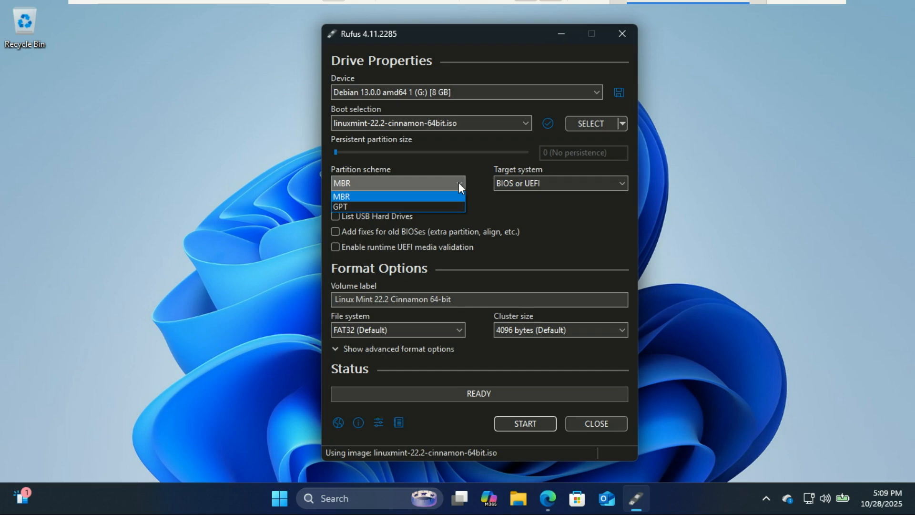
{"action": "mouse_move", "coordinate": [396, 206]}
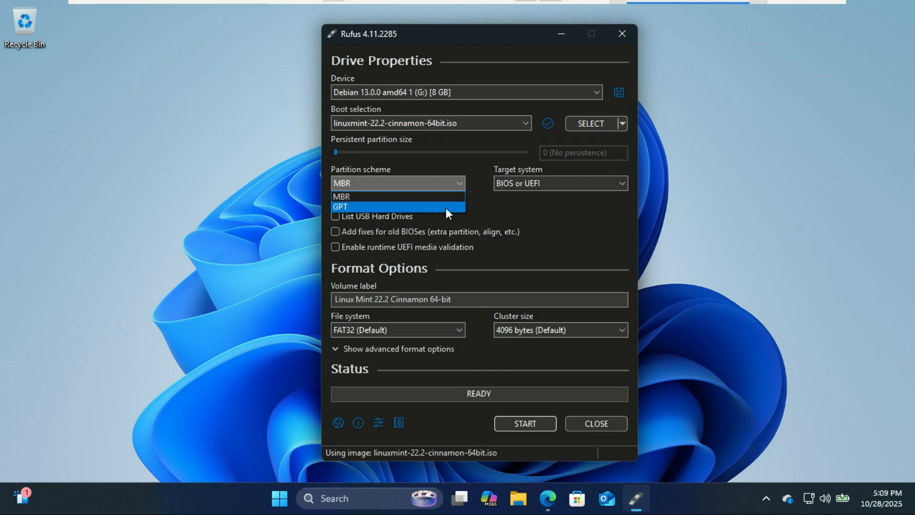
Set the partition scheme to GPT with UEFI (non CSM) target system
{"action": "left_click", "coordinate": [340, 206]}
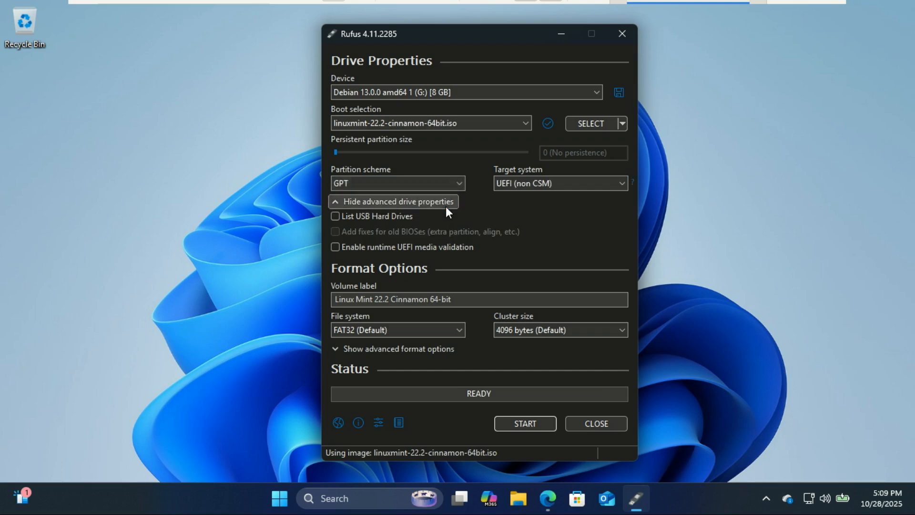
{"action": "mouse_move", "coordinate": [369, 324]}
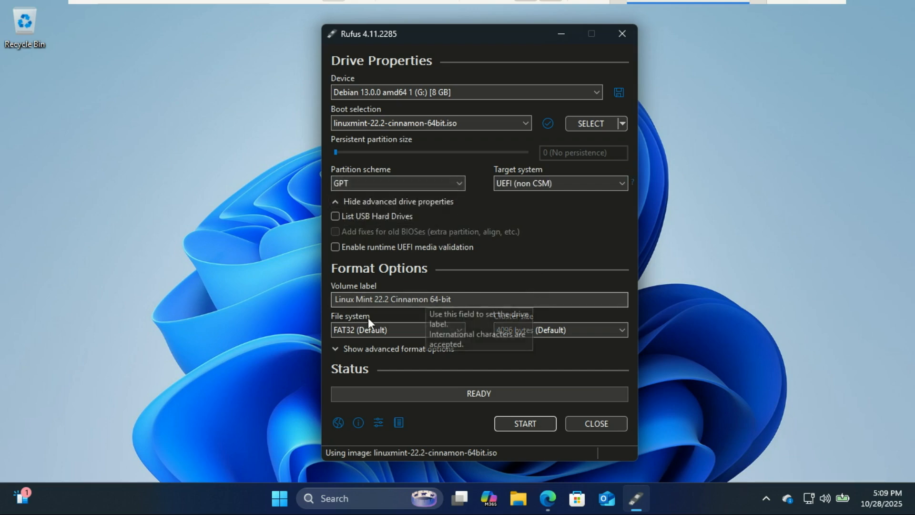
{"action": "mouse_move", "coordinate": [542, 368]}
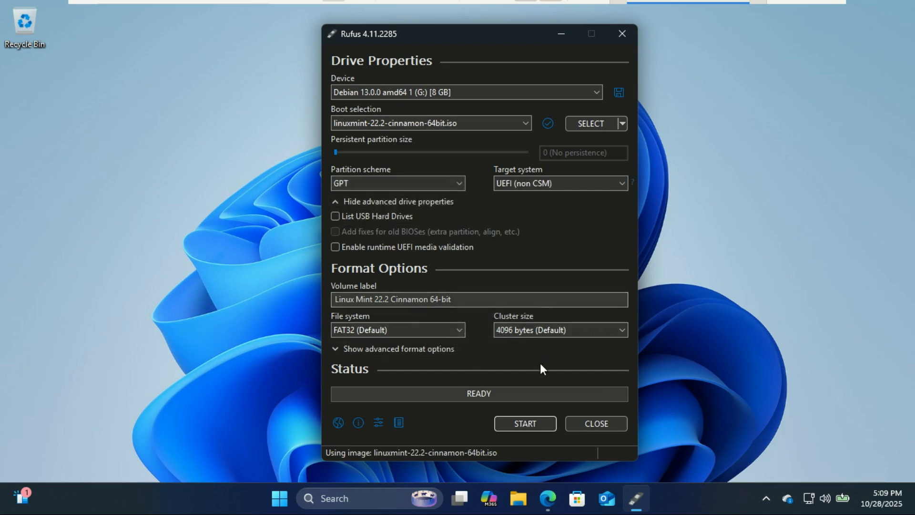
Start writing the image in ISO Image mode, accepting the data-erase warning
{"action": "left_click", "coordinate": [524, 423]}
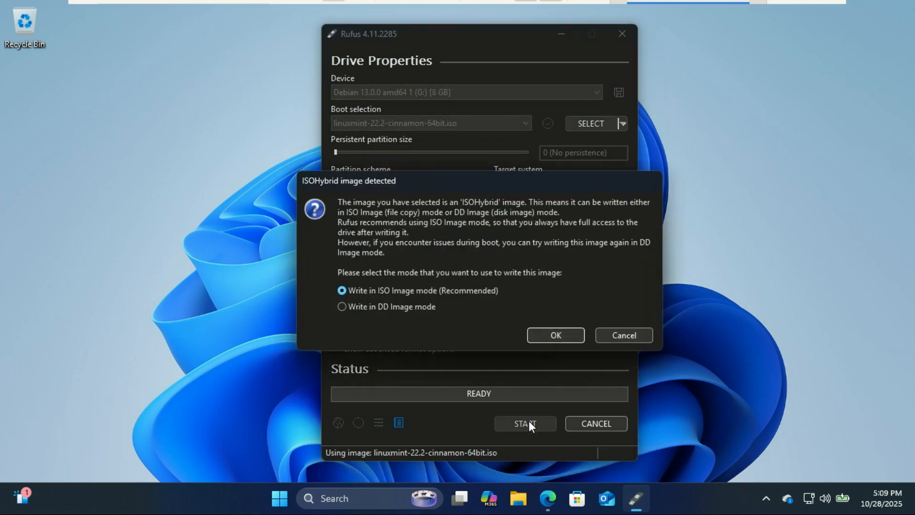
{"action": "mouse_move", "coordinate": [555, 335]}
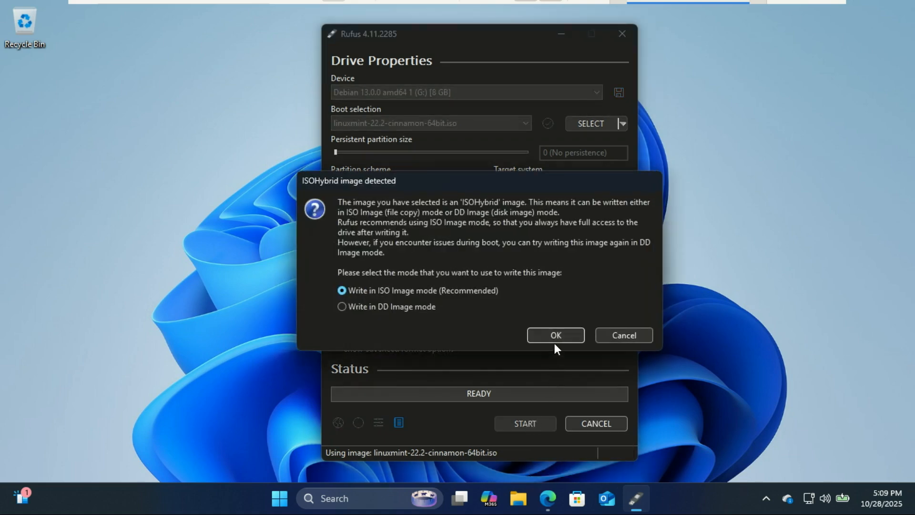
{"action": "left_click", "coordinate": [555, 335]}
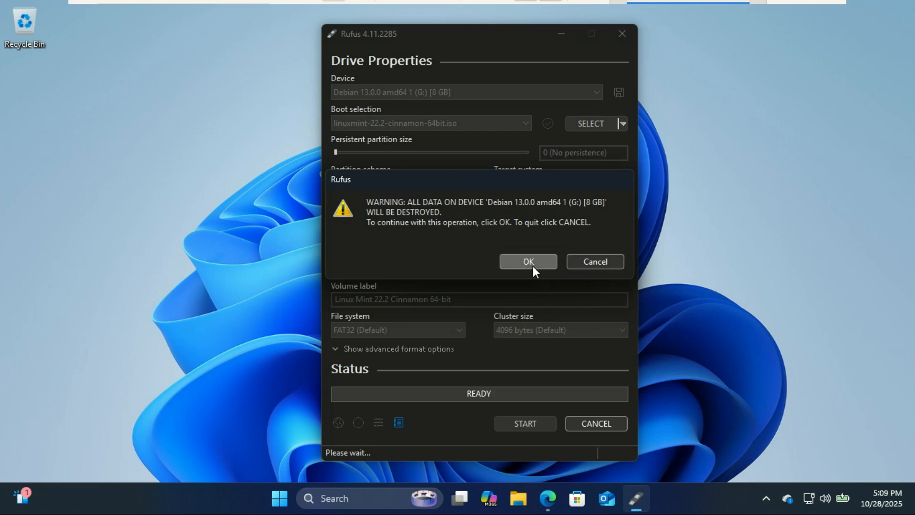
{"action": "left_click", "coordinate": [527, 261]}
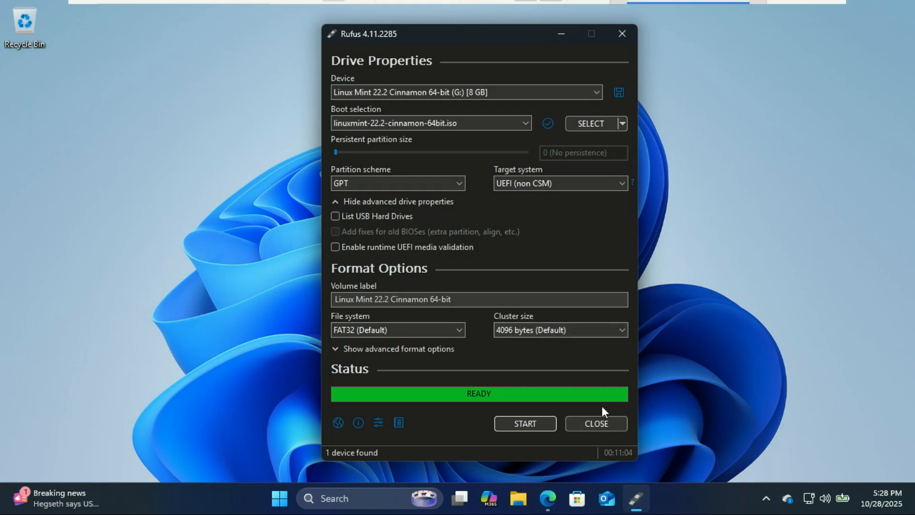
{"action": "mouse_move", "coordinate": [595, 425]}
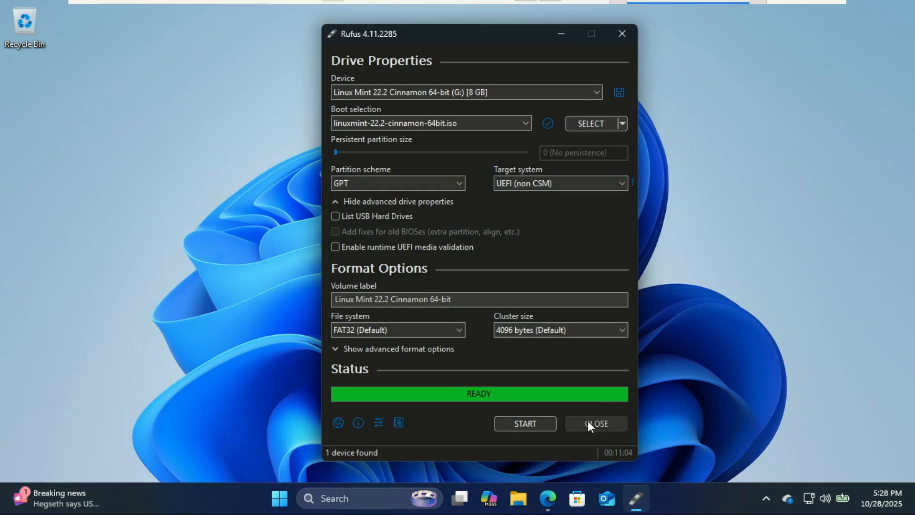
Restart Windows 11 from the Start menu power options to boot from the USB drive
{"action": "left_click", "coordinate": [294, 498]}
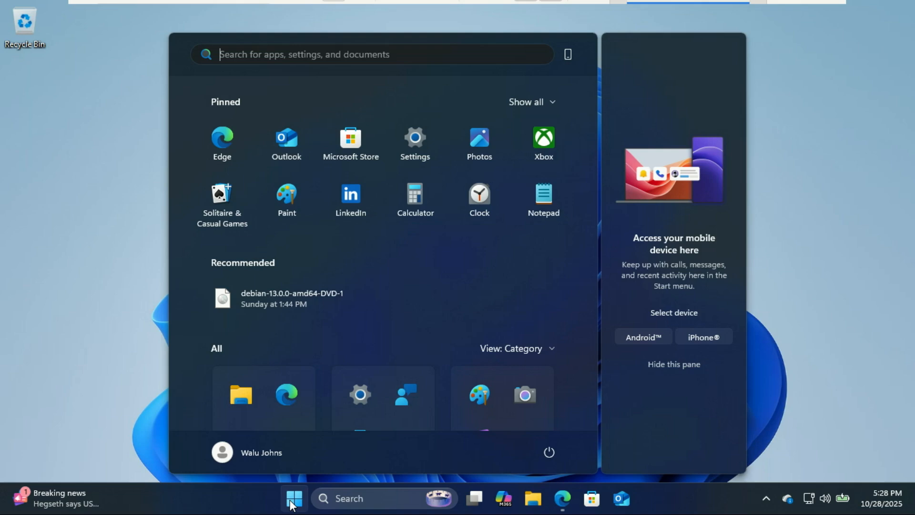
{"action": "left_click", "coordinate": [547, 452]}
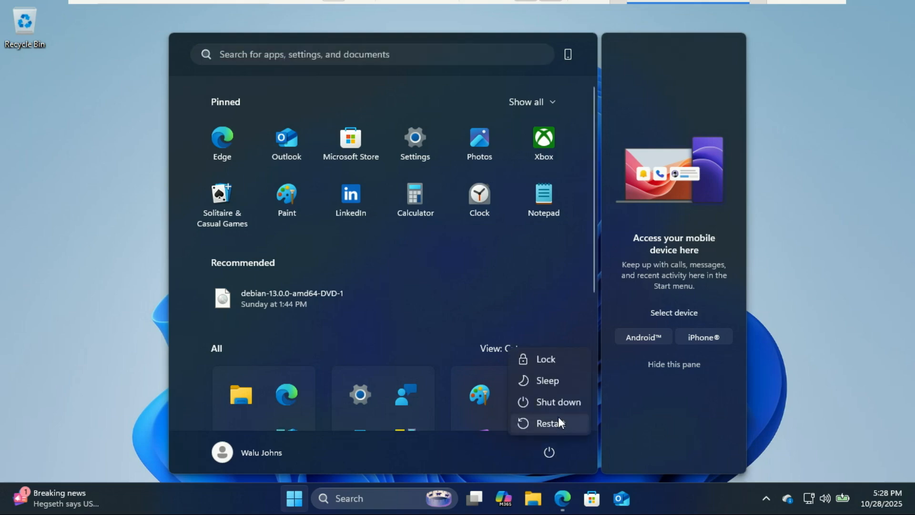
{"action": "left_click", "coordinate": [547, 423]}
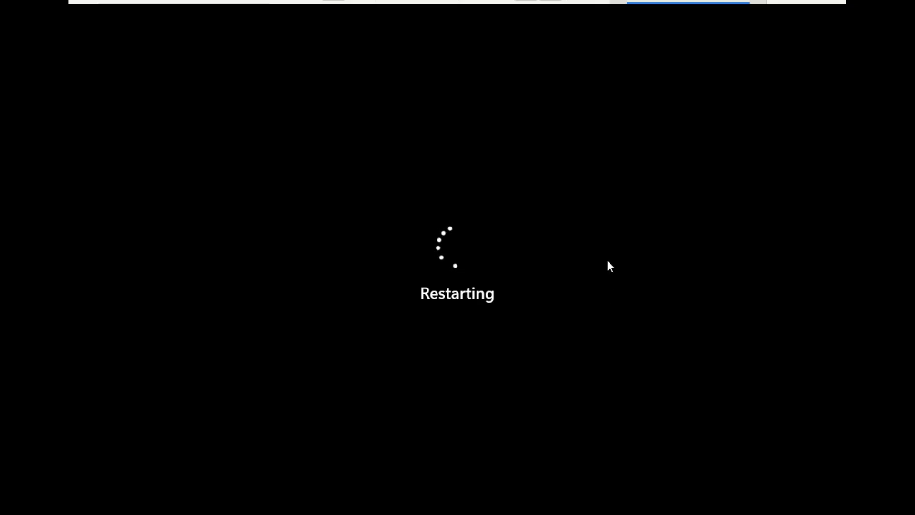
{"action": "mouse_move", "coordinate": [525, 132]}
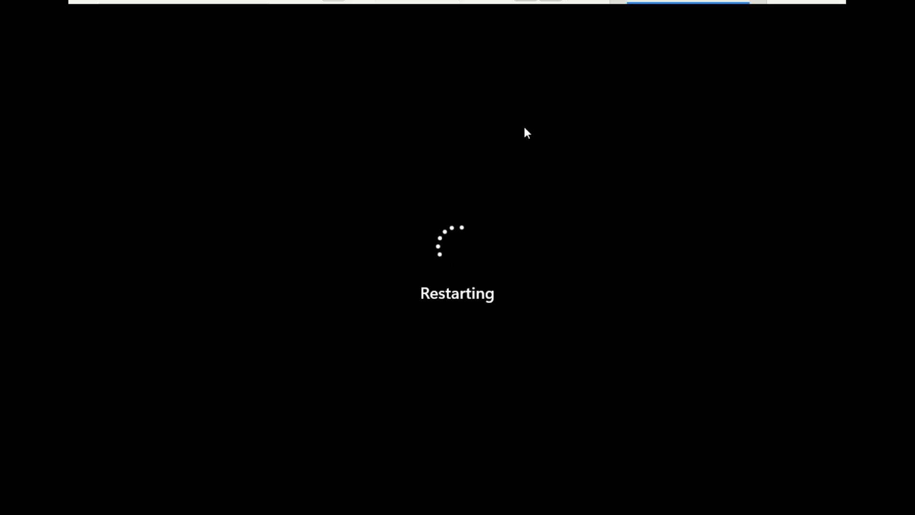
{"action": "mouse_move", "coordinate": [519, 80]}
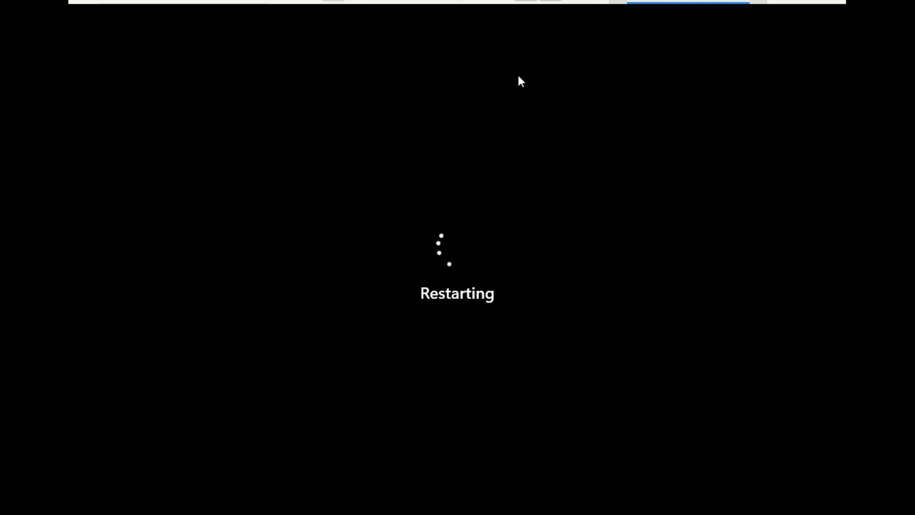
{"action": "mouse_move", "coordinate": [359, 82]}
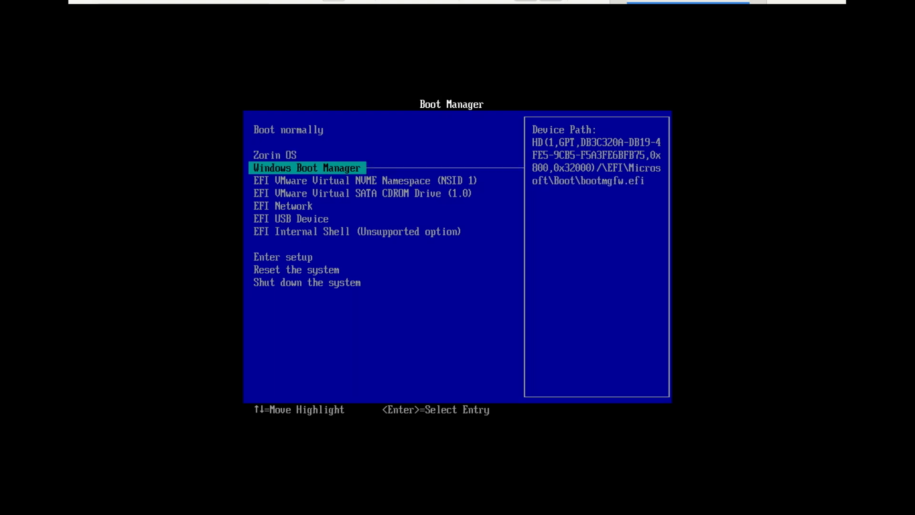
Boot from the EFI USB Device and start Linux Mint 22.2 Cinnamon 64-bit from GRUB
{"action": "key", "text": "Down"}
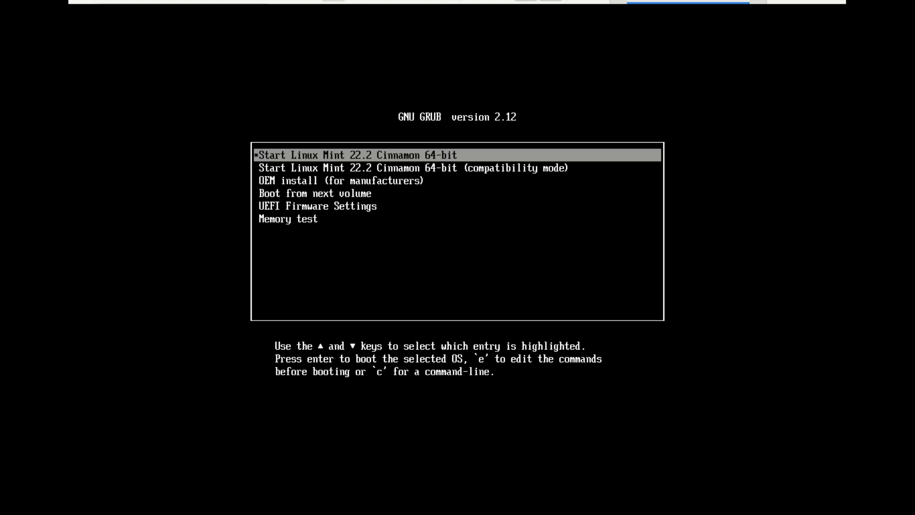
{"action": "key", "text": "Return"}
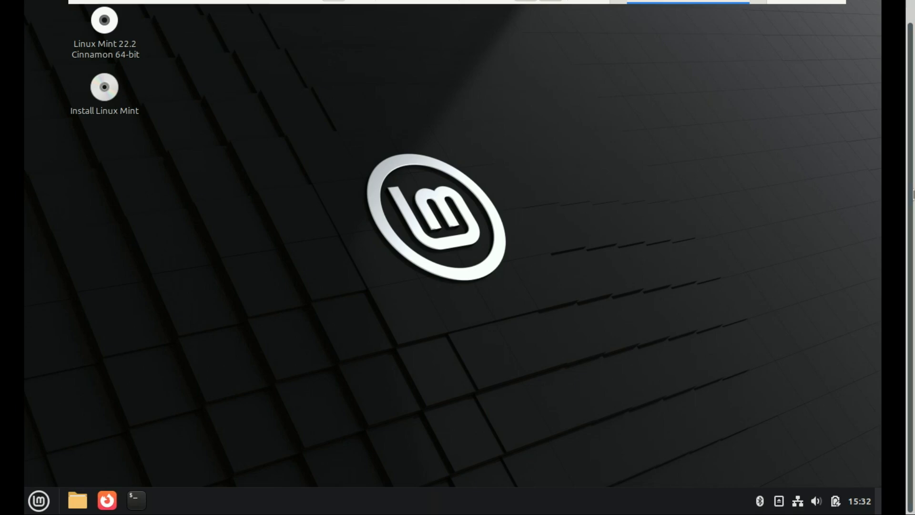
Launch Install Linux Mint from the desktop and keep English as the installation language
{"action": "left_click", "coordinate": [104, 86]}
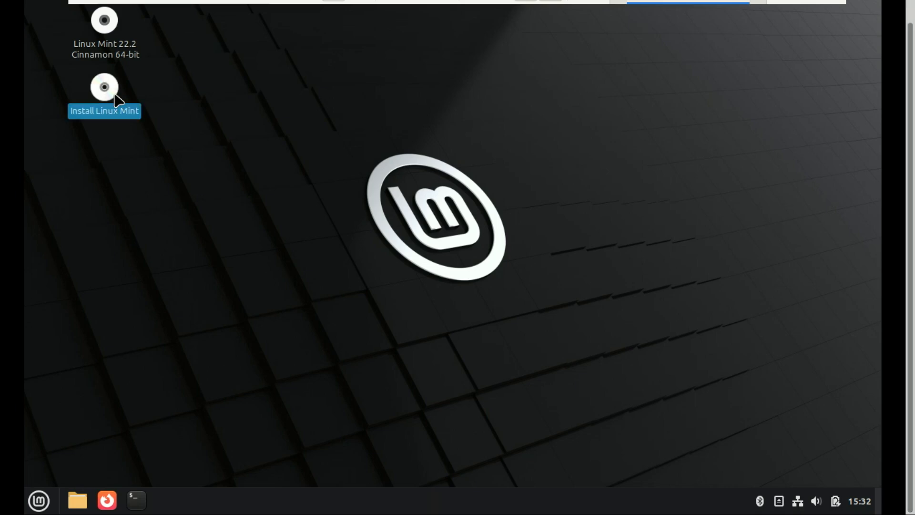
{"action": "double_click", "coordinate": [104, 86]}
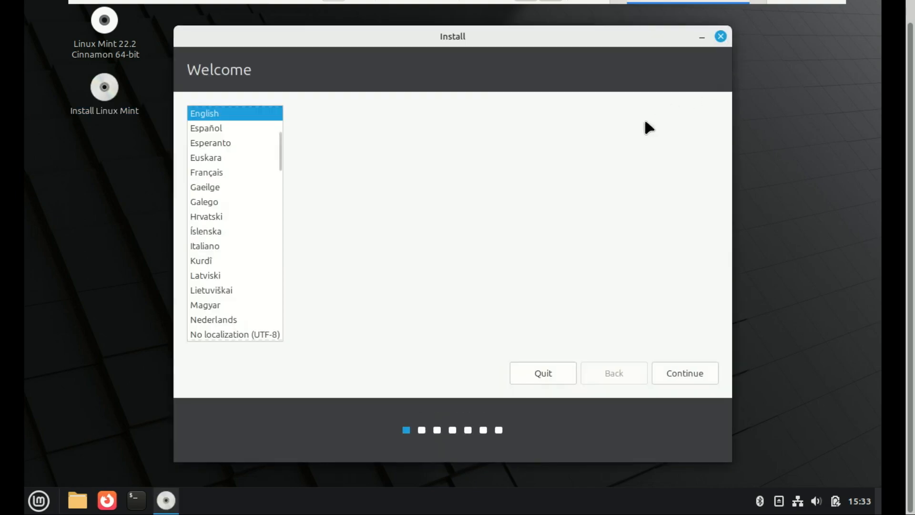
{"action": "mouse_move", "coordinate": [688, 374]}
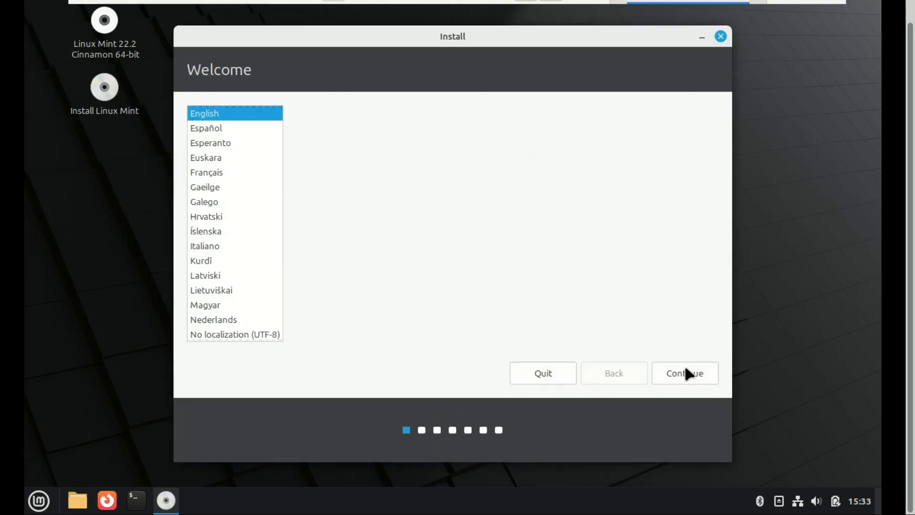
{"action": "left_click", "coordinate": [684, 372]}
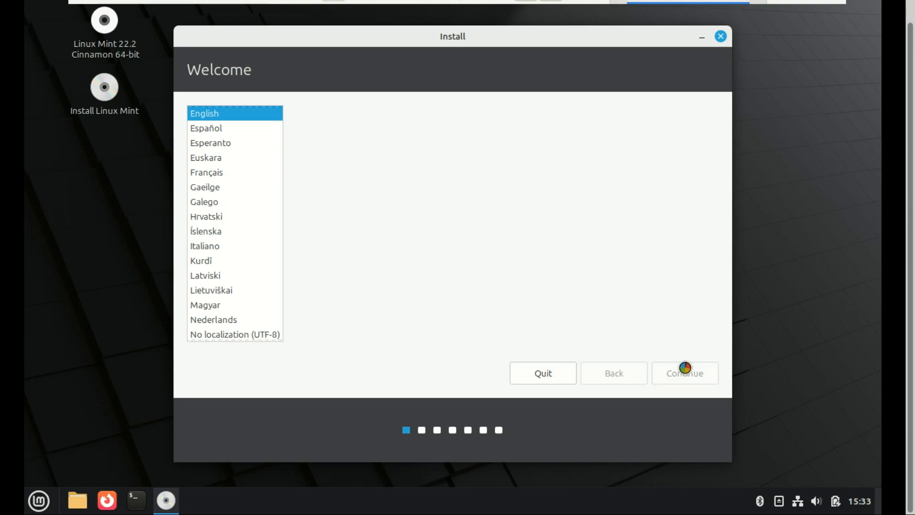
{"action": "left_click", "coordinate": [684, 373]}
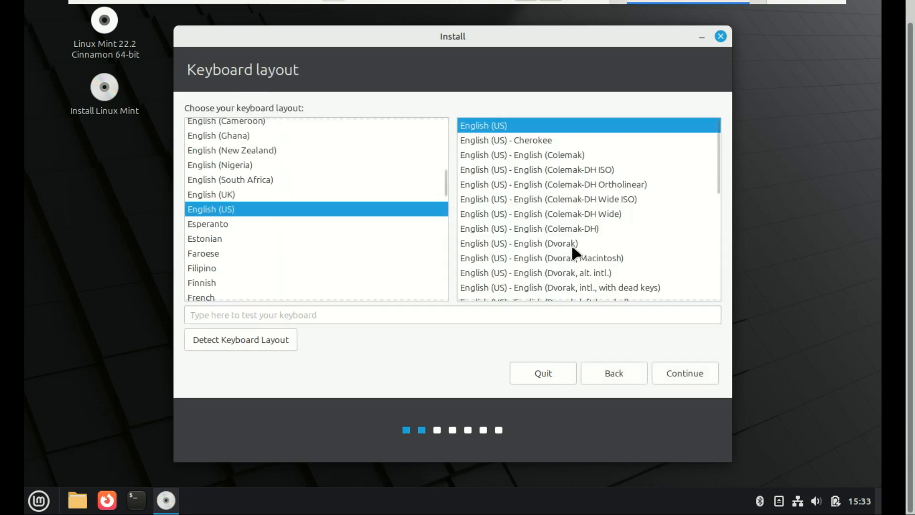
{"action": "mouse_move", "coordinate": [679, 376]}
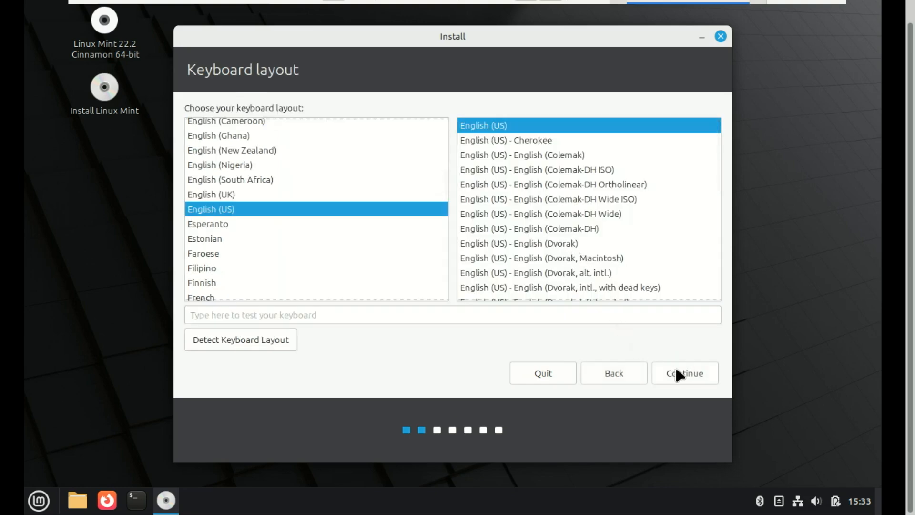
Accept the English (US) keyboard layout and opt in to installing multimedia codecs
{"action": "left_click", "coordinate": [684, 373]}
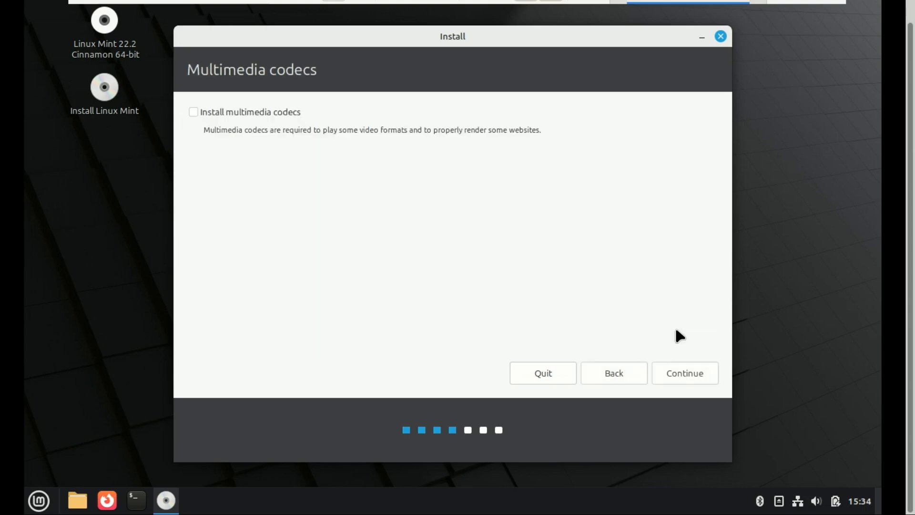
{"action": "mouse_move", "coordinate": [198, 124]}
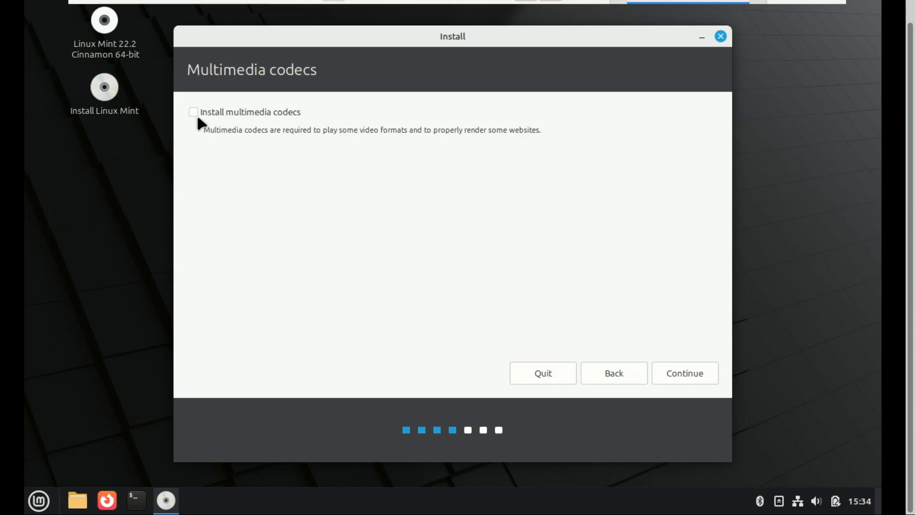
{"action": "left_click", "coordinate": [193, 112]}
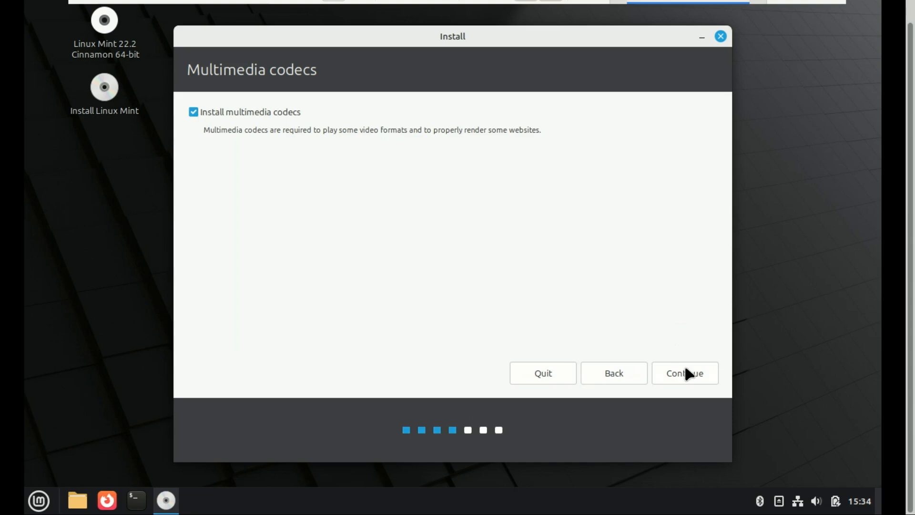
{"action": "left_click", "coordinate": [684, 373]}
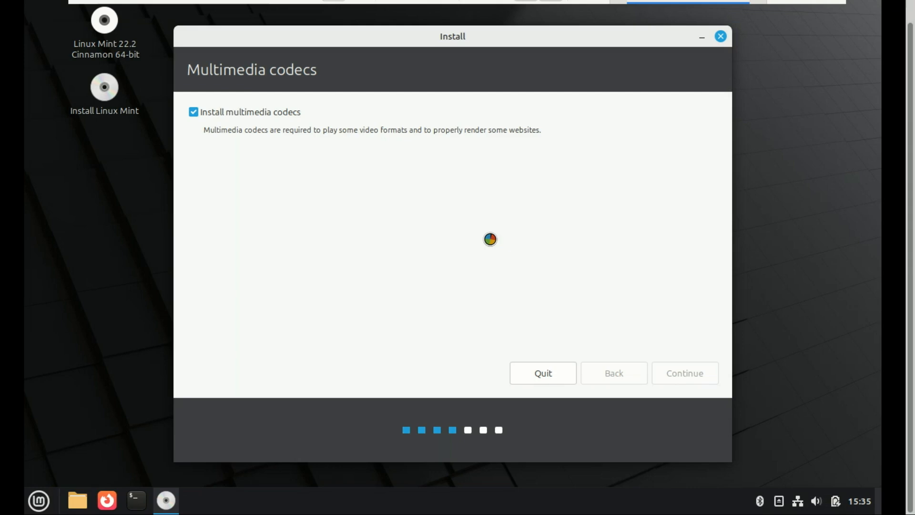
Choose 'Erase disk and install Linux Mint' as the installation type and start Install Now
{"action": "left_click", "coordinate": [684, 372]}
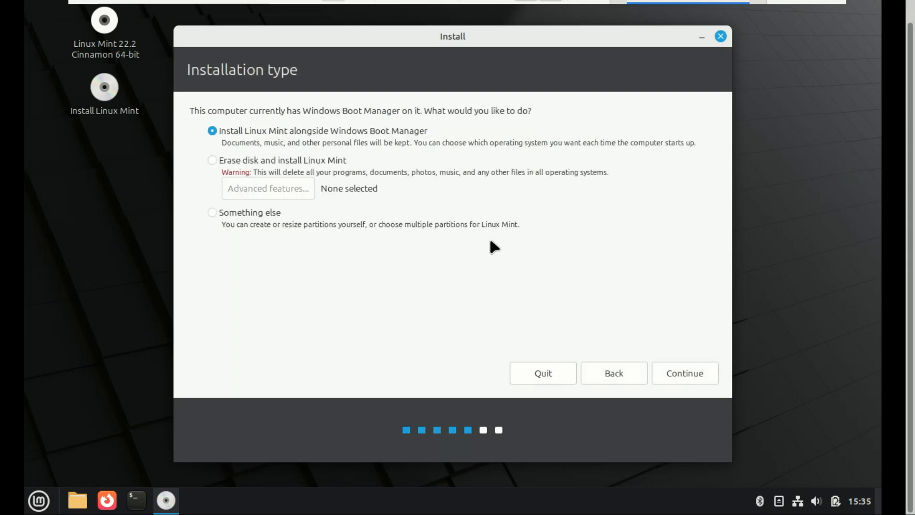
{"action": "mouse_move", "coordinate": [223, 128]}
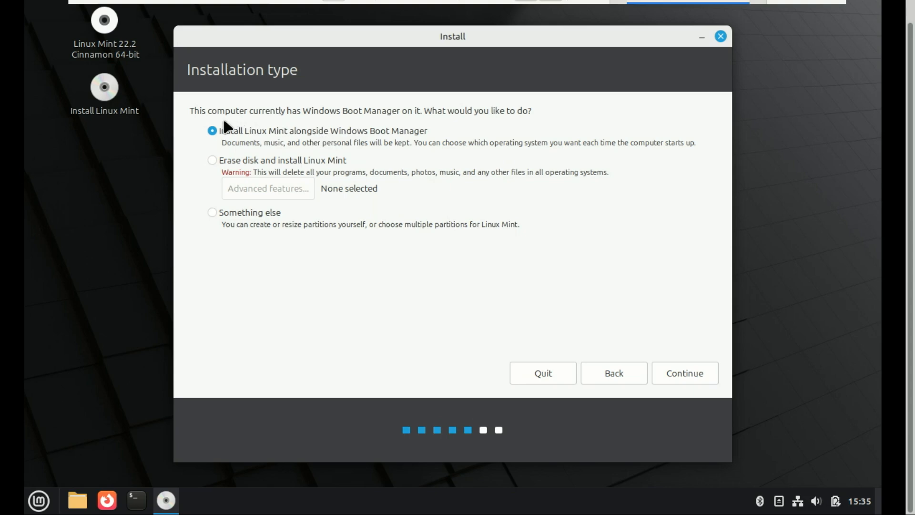
{"action": "mouse_move", "coordinate": [290, 157]}
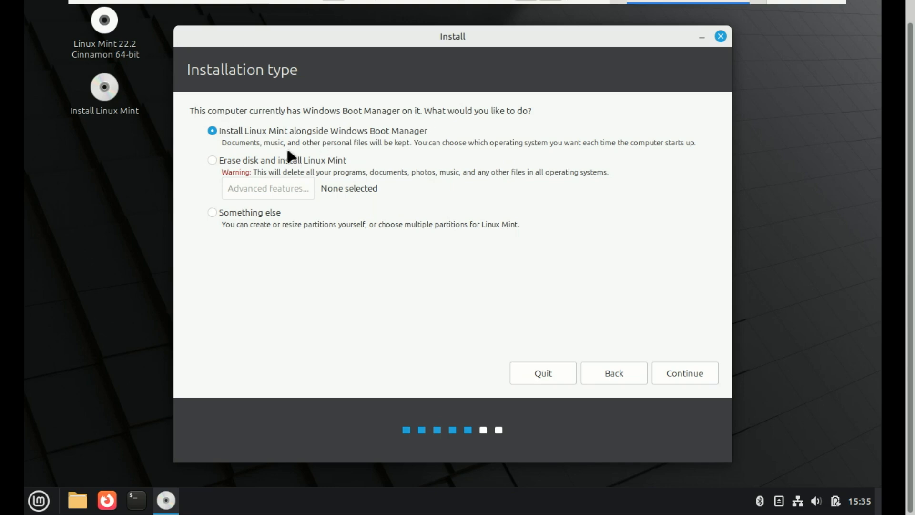
{"action": "left_click", "coordinate": [212, 160]}
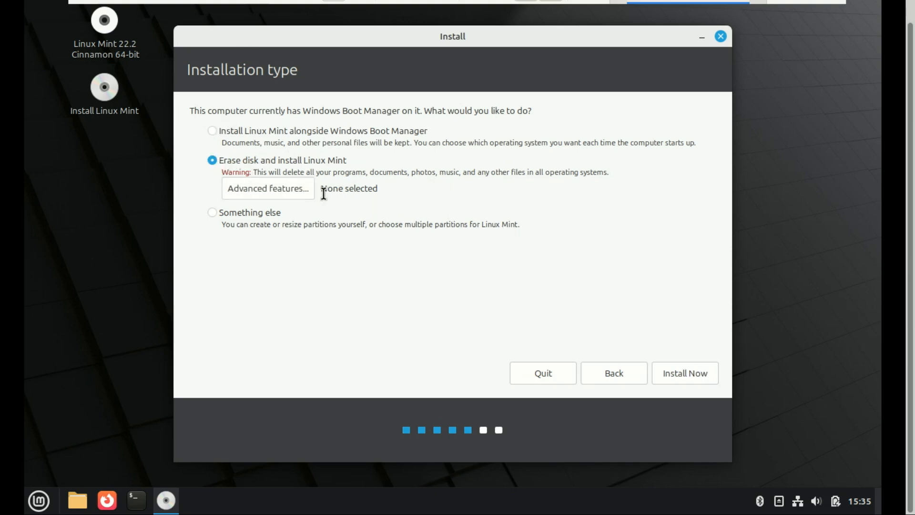
{"action": "mouse_move", "coordinate": [446, 274]}
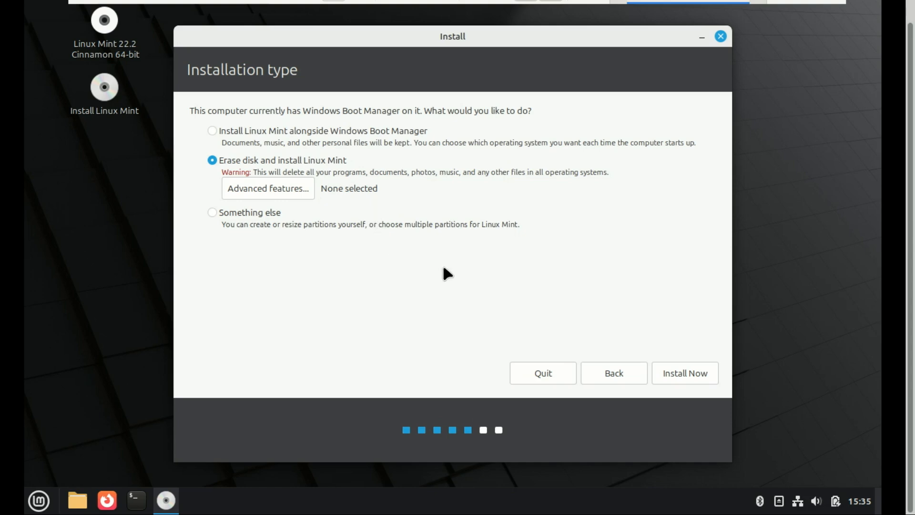
{"action": "mouse_move", "coordinate": [693, 377]}
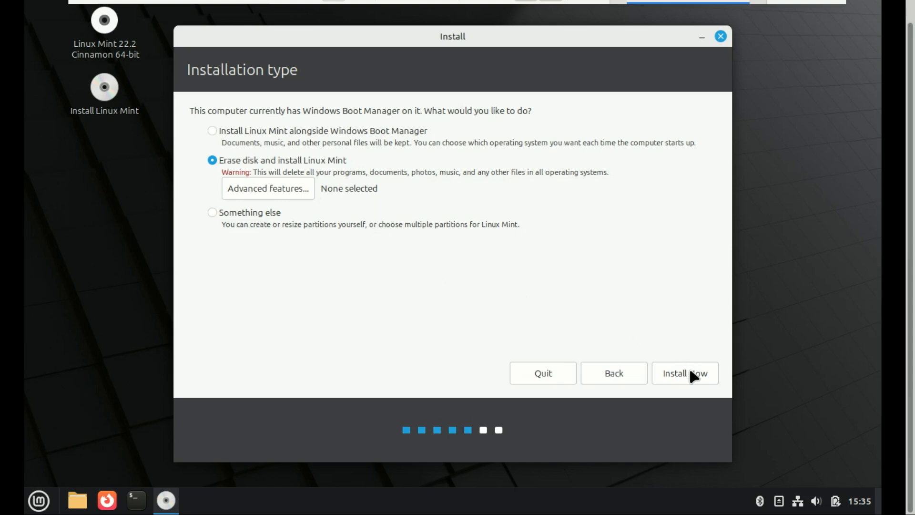
{"action": "left_click", "coordinate": [685, 373]}
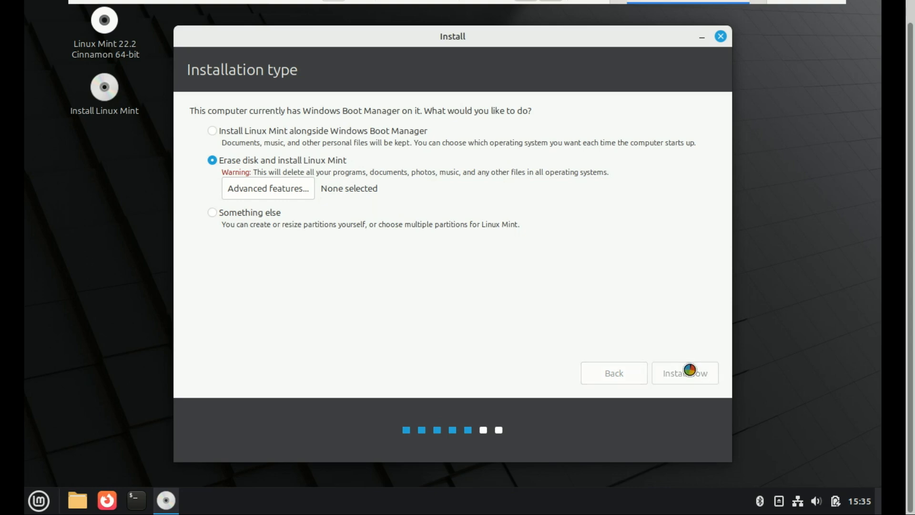
Confirm writing the partition changes to disk and keep Denver as the location
{"action": "left_click", "coordinate": [684, 373]}
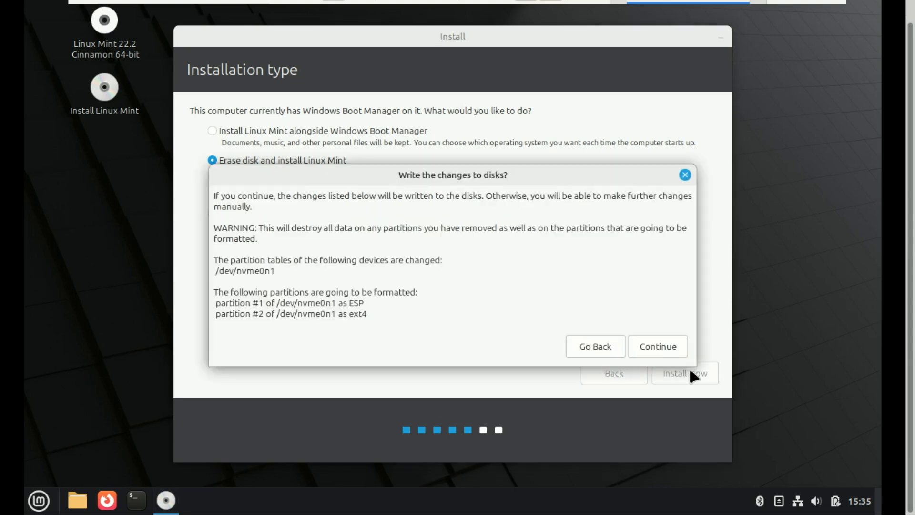
{"action": "mouse_move", "coordinate": [310, 312]}
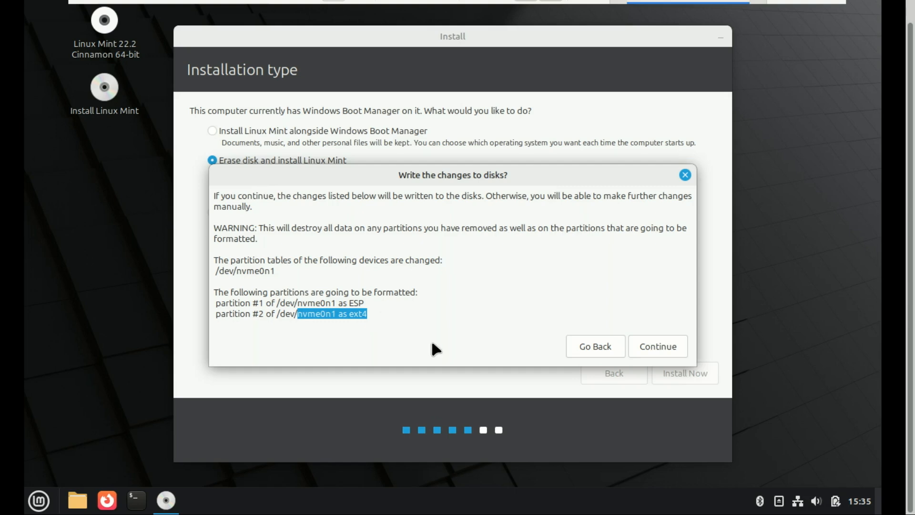
{"action": "mouse_move", "coordinate": [660, 354]}
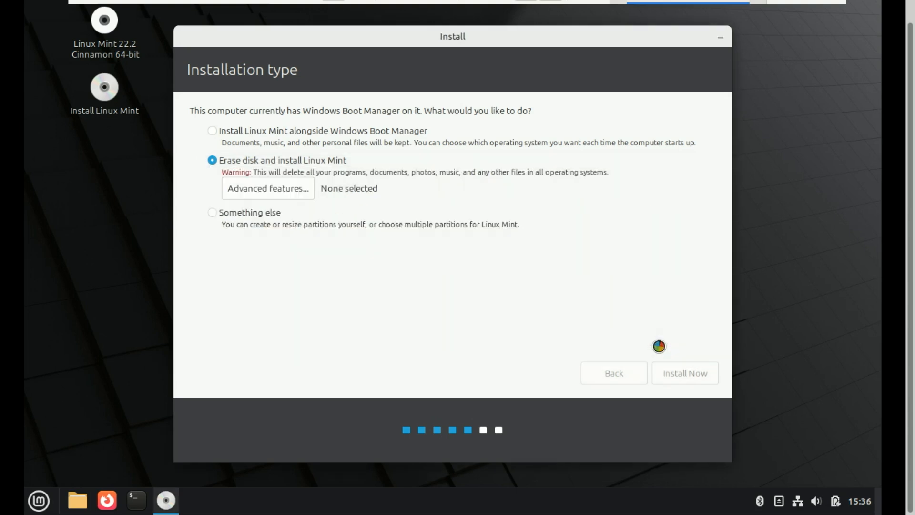
{"action": "left_click", "coordinate": [684, 372]}
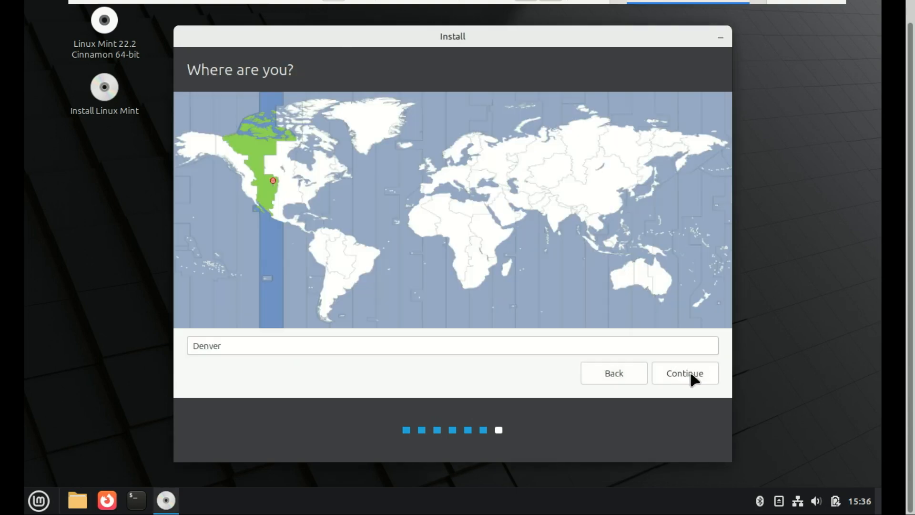
{"action": "left_click", "coordinate": [684, 373]}
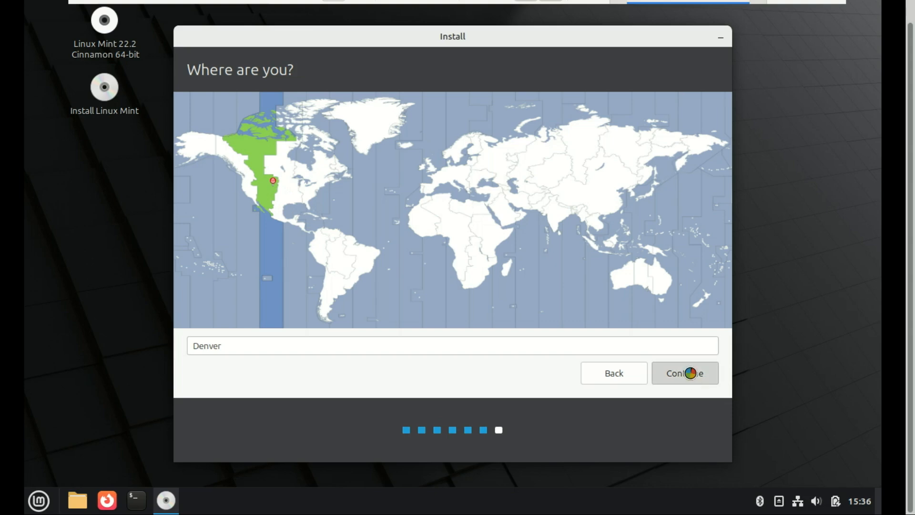
Enter the account password in both fields on 'Who are you?' and submit the account details
{"action": "left_click", "coordinate": [685, 372]}
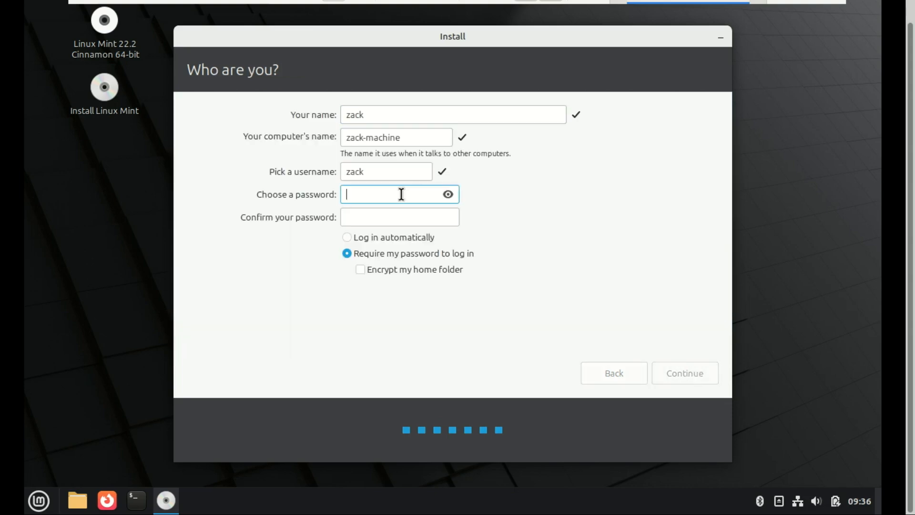
{"action": "type", "text": "password"}
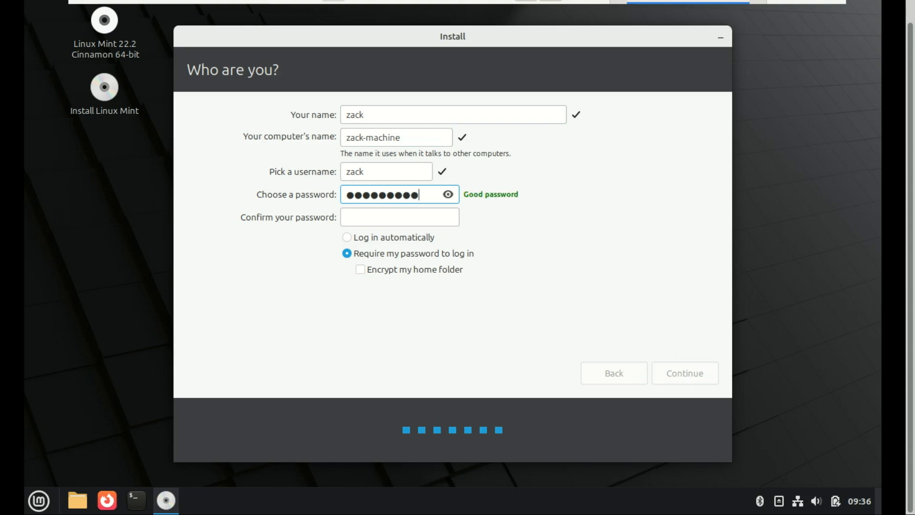
{"action": "type", "text": "••"}
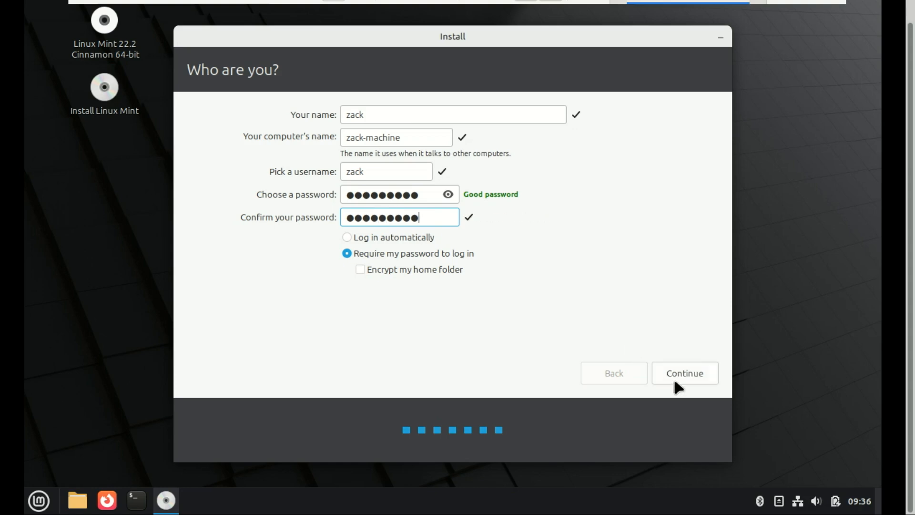
{"action": "left_click", "coordinate": [684, 373]}
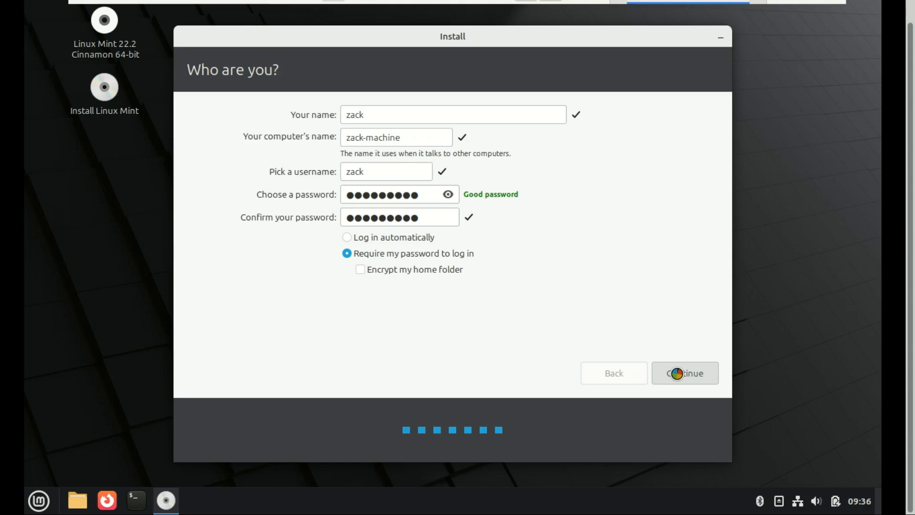
{"action": "left_click", "coordinate": [684, 372]}
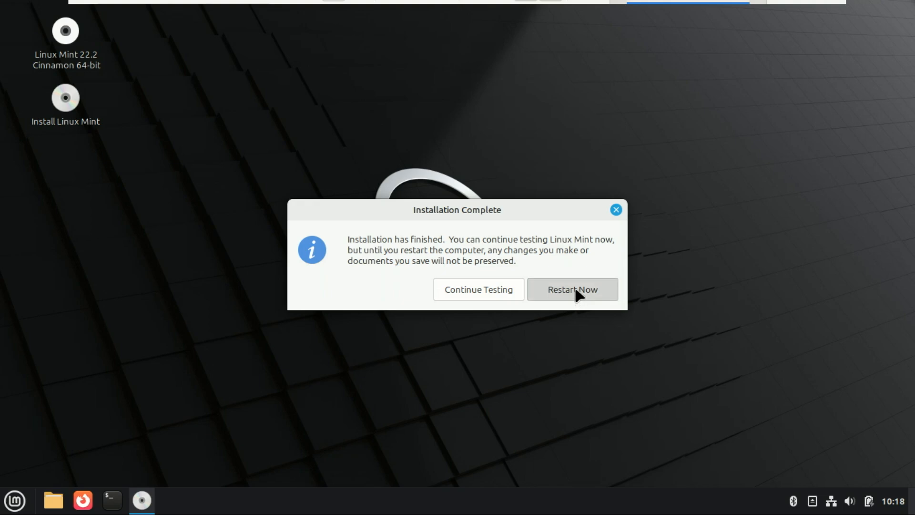
Choose Restart Now in the Installation Complete dialog to reboot into the new system
{"action": "left_click", "coordinate": [572, 289]}
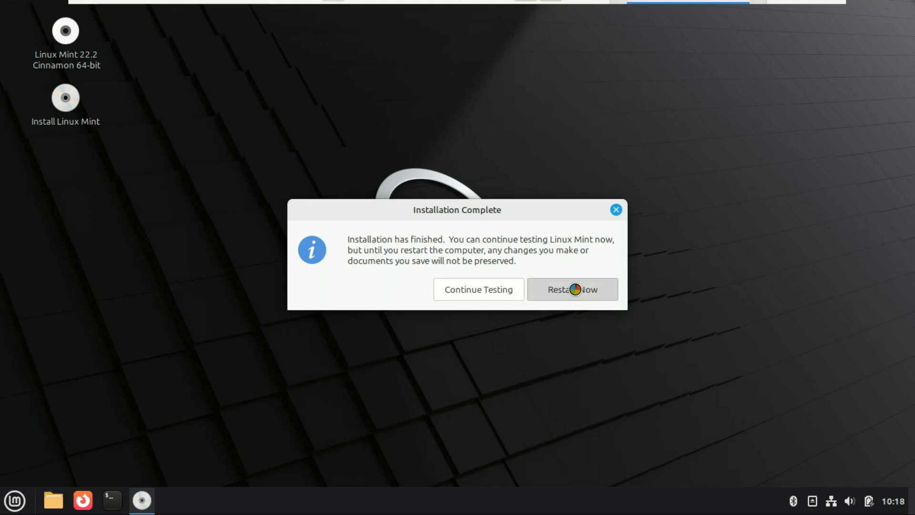
{"action": "left_click", "coordinate": [572, 288]}
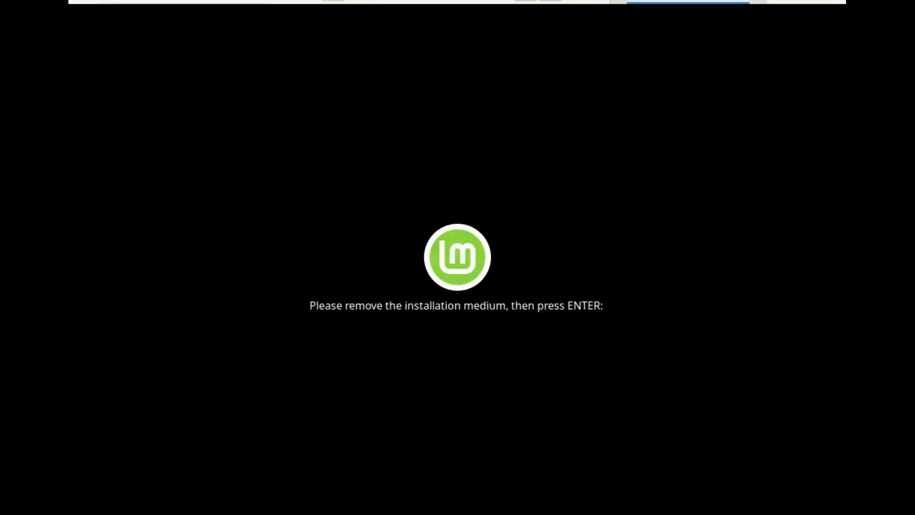
Continue rebooting after removing the USB and sign in with the account password
{"action": "key", "text": "Return"}
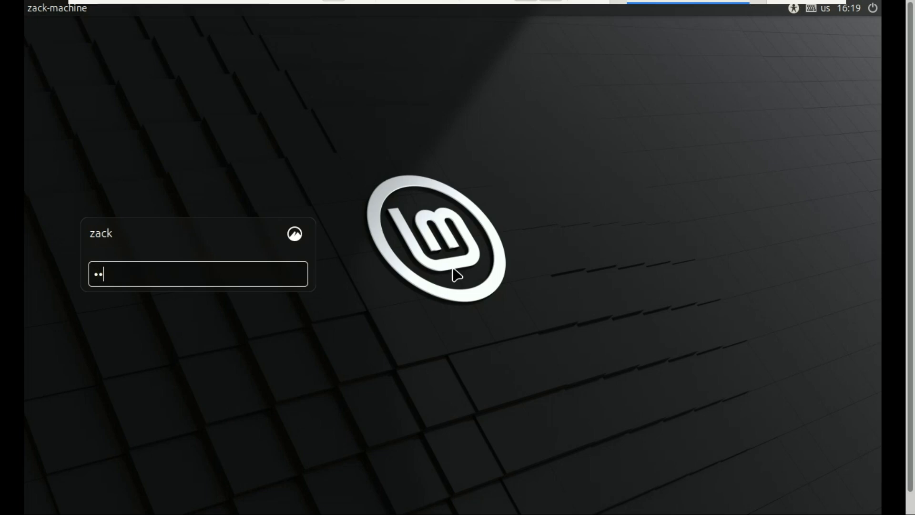
{"action": "type", "text": "password"}
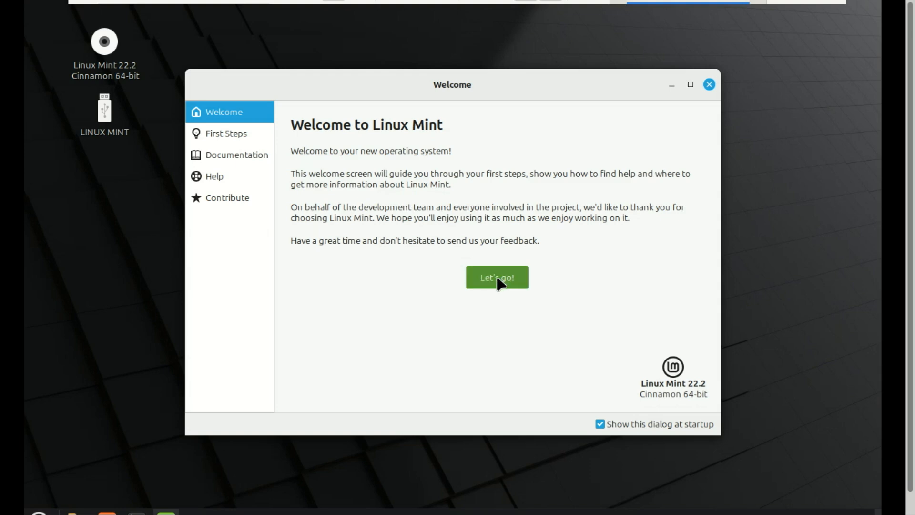
Go to First Steps via Let's go, browse the setup tasks, and maximize the Welcome window
{"action": "left_click", "coordinate": [496, 276]}
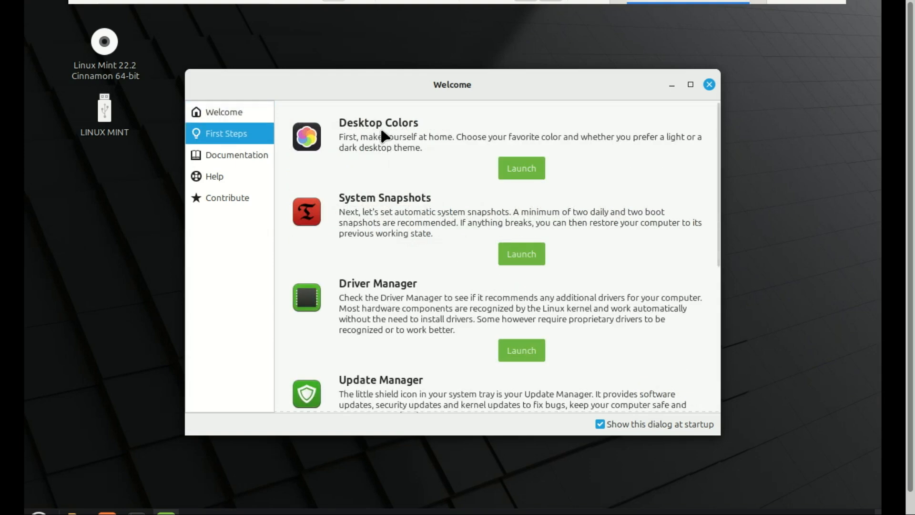
{"action": "mouse_move", "coordinate": [388, 289]}
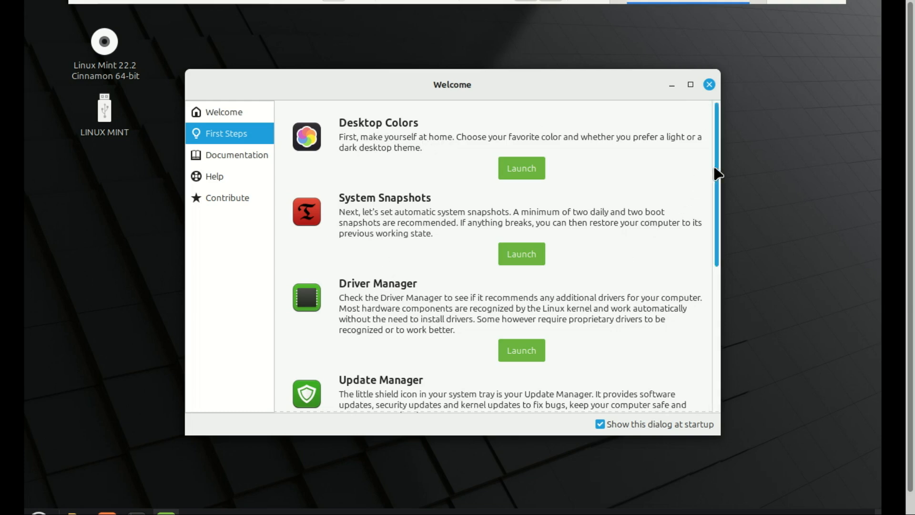
{"action": "scroll", "scroll_direction": "down", "scroll_amount": 3}
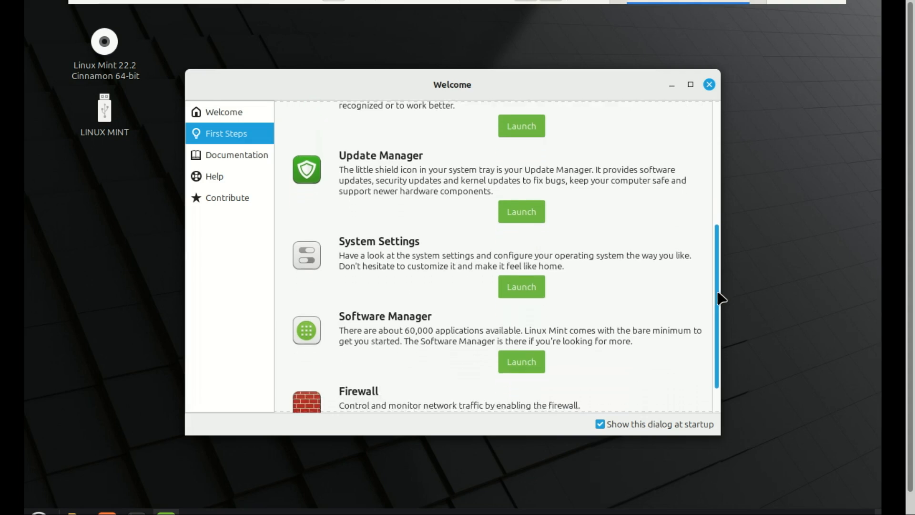
{"action": "scroll", "scroll_direction": "down", "scroll_amount": 3}
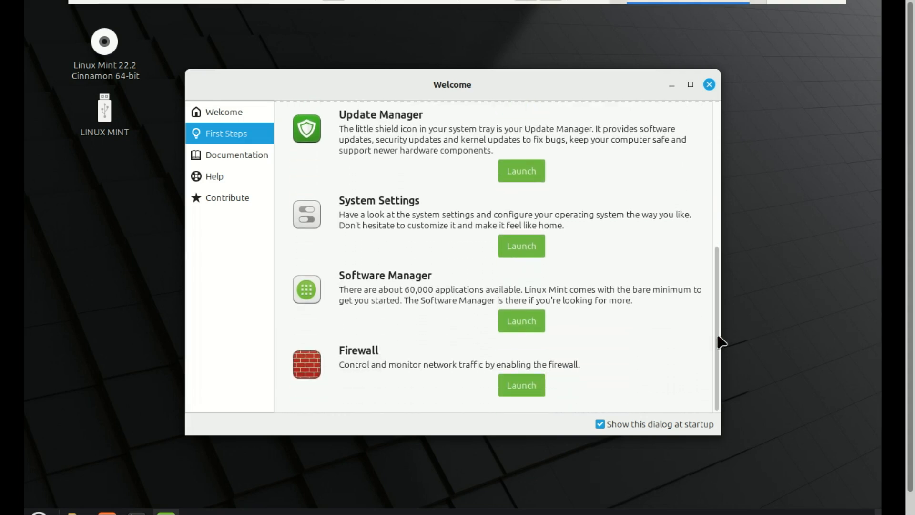
{"action": "scroll", "scroll_direction": "up", "scroll_amount": 3}
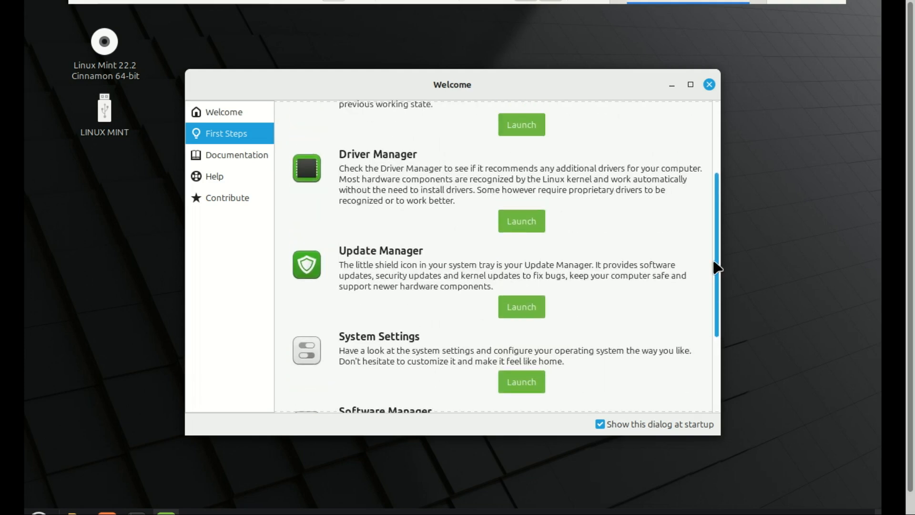
{"action": "scroll", "scroll_direction": "down", "scroll_amount": 3}
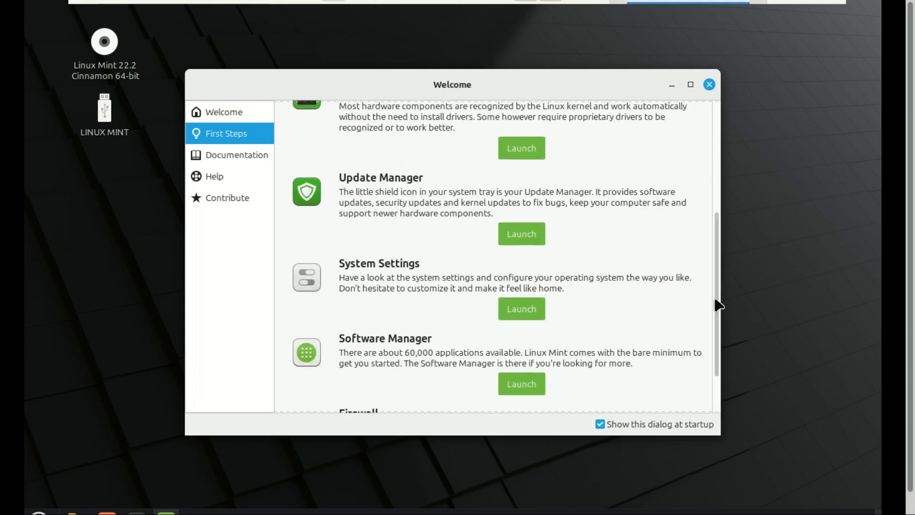
{"action": "scroll", "scroll_direction": "up", "scroll_amount": 3}
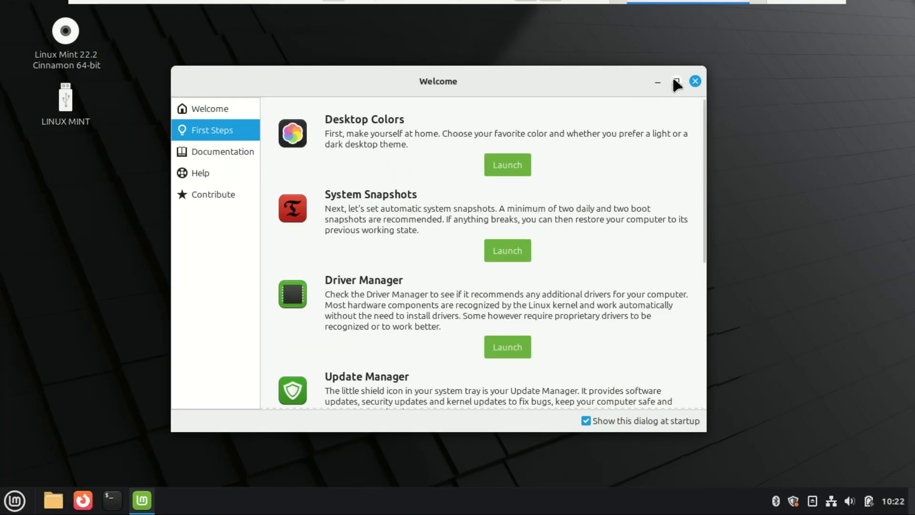
{"action": "left_click", "coordinate": [672, 82]}
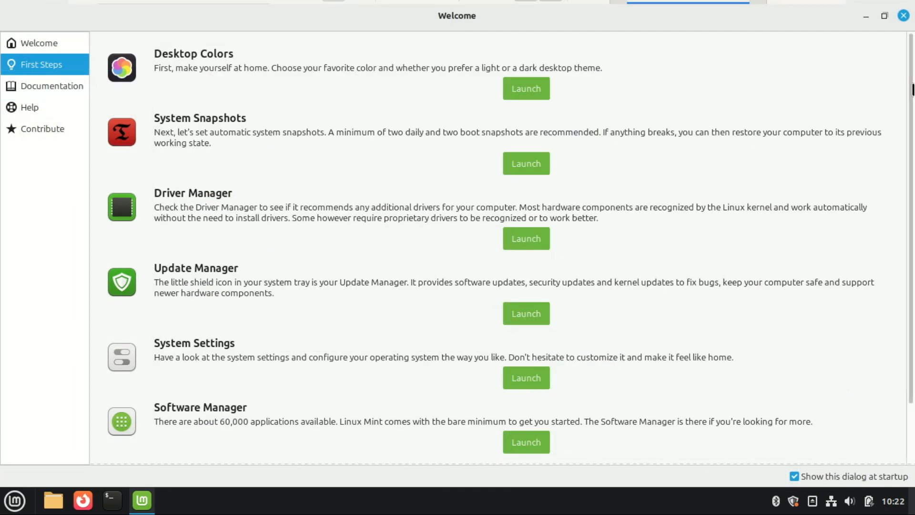